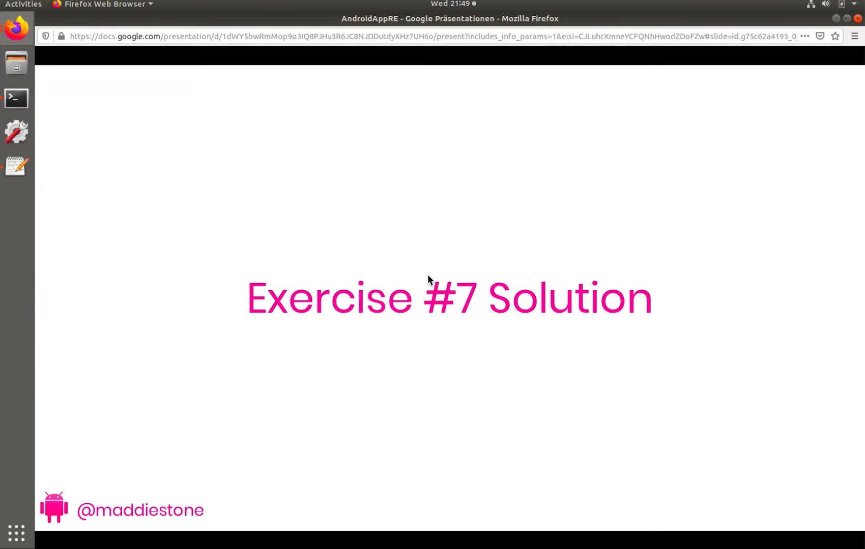
mouse_move(429, 279)
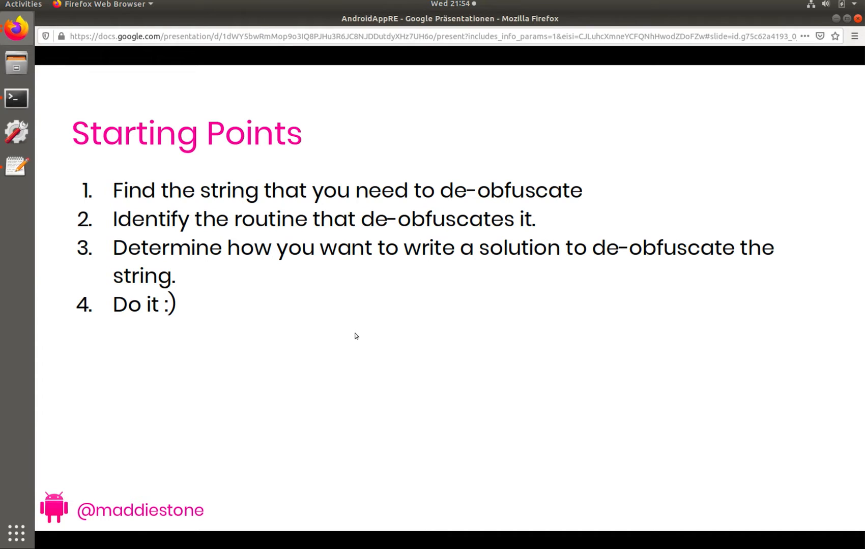
mouse_move(341, 345)
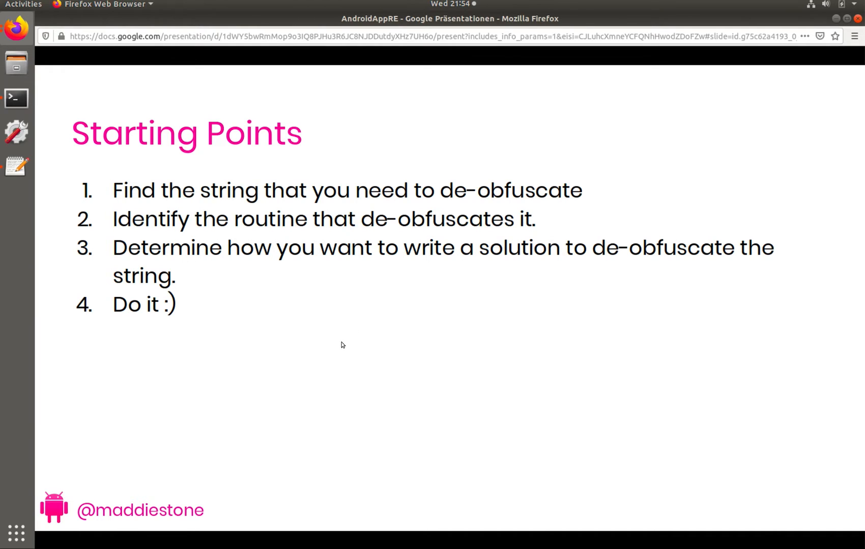
mouse_move(15, 99)
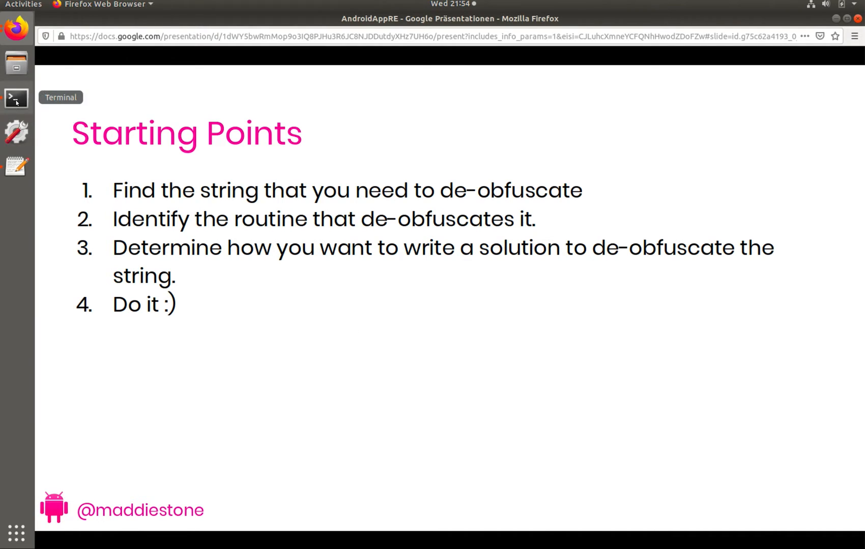
Launch jadx-gui from a Terminal inside the samples folder
click(15, 98)
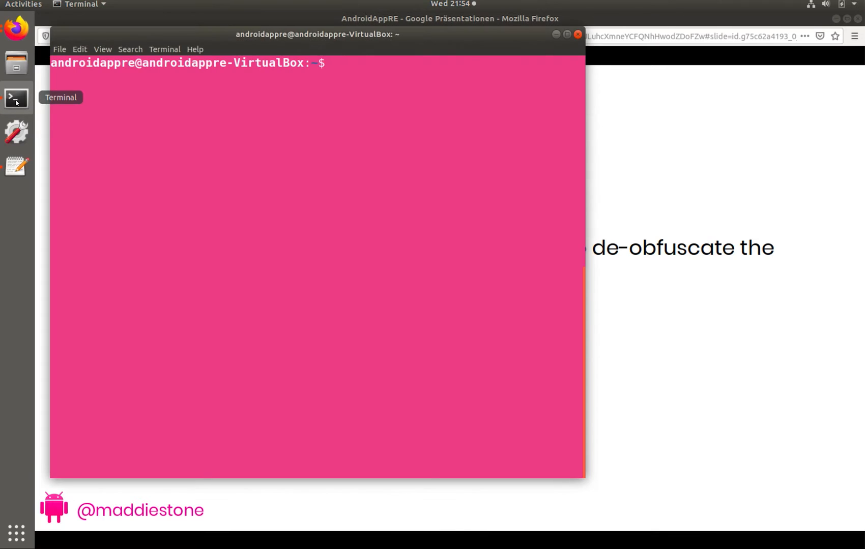
text(cd samples/)
text(ls)
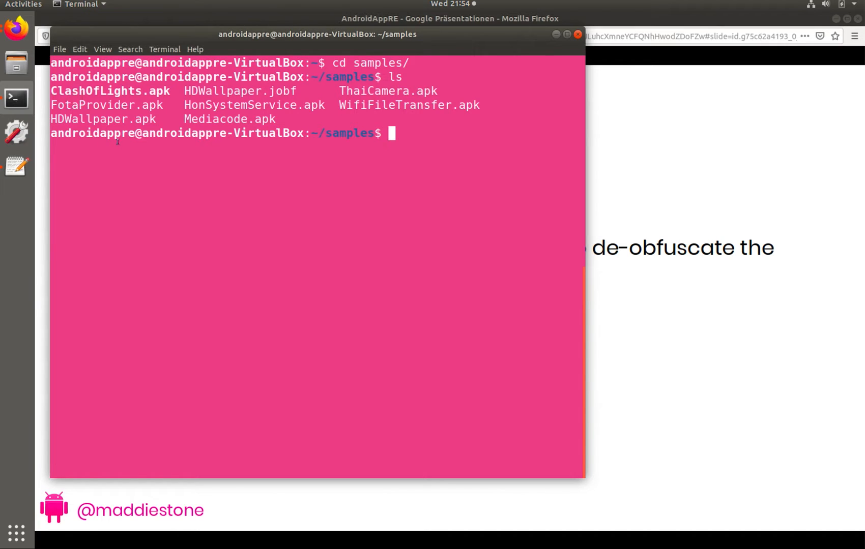
mouse_move(144, 99)
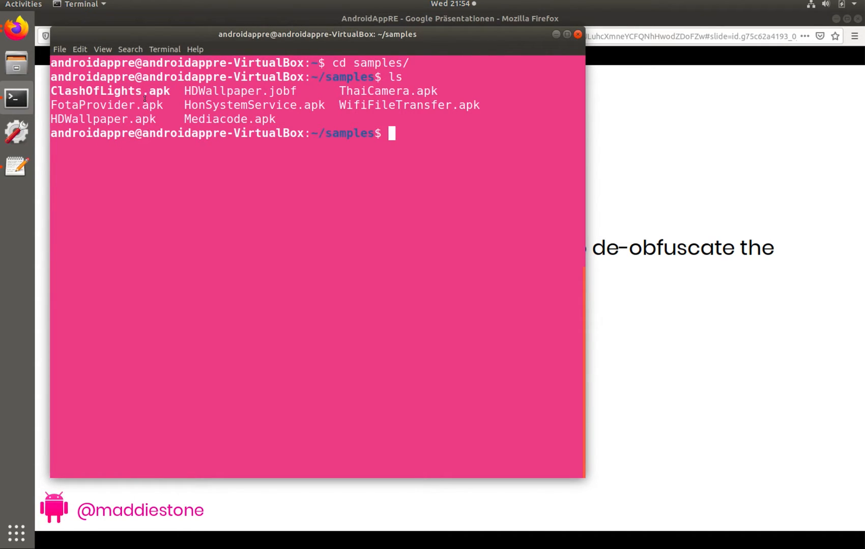
text(jas)
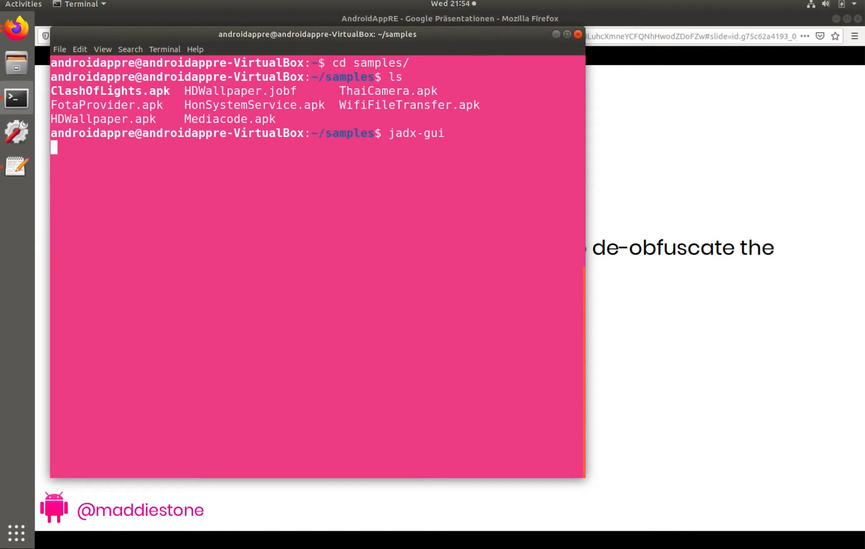
key(Return)
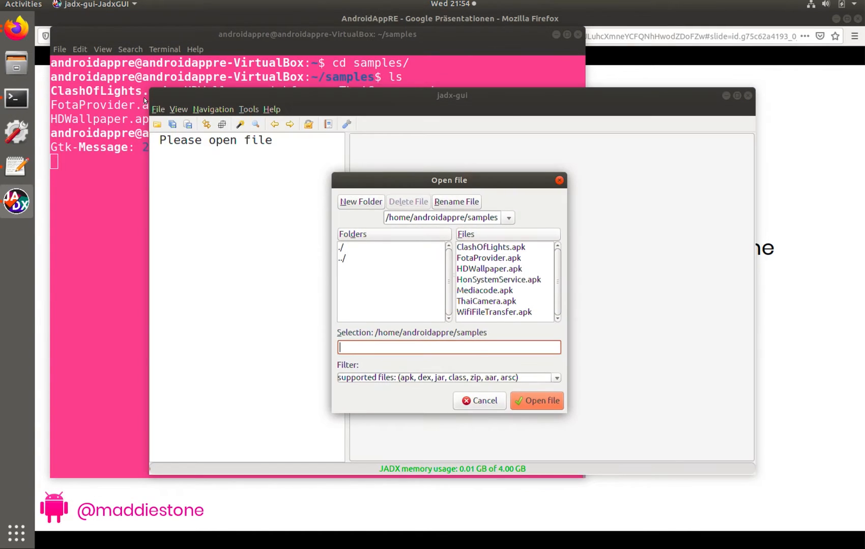
Load ClashOfLights.apk into jadx-gui and maximize the decompiler window
click(490, 247)
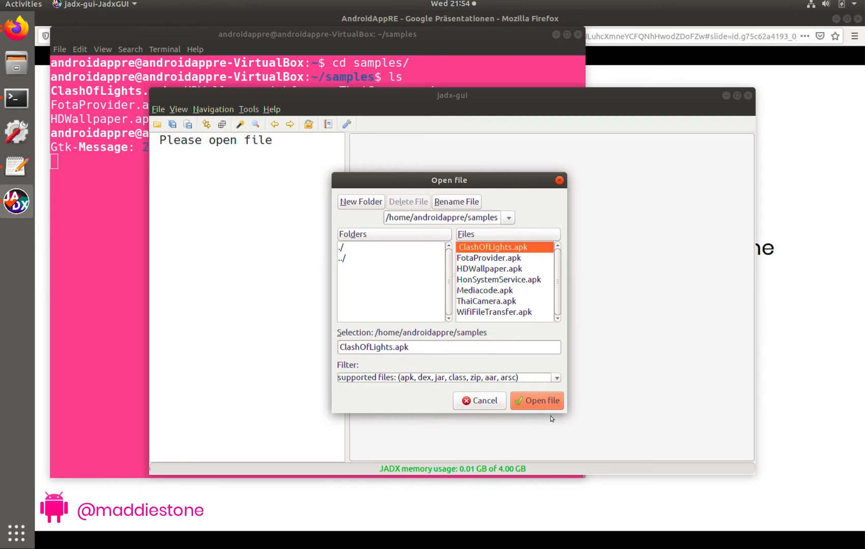
click(537, 400)
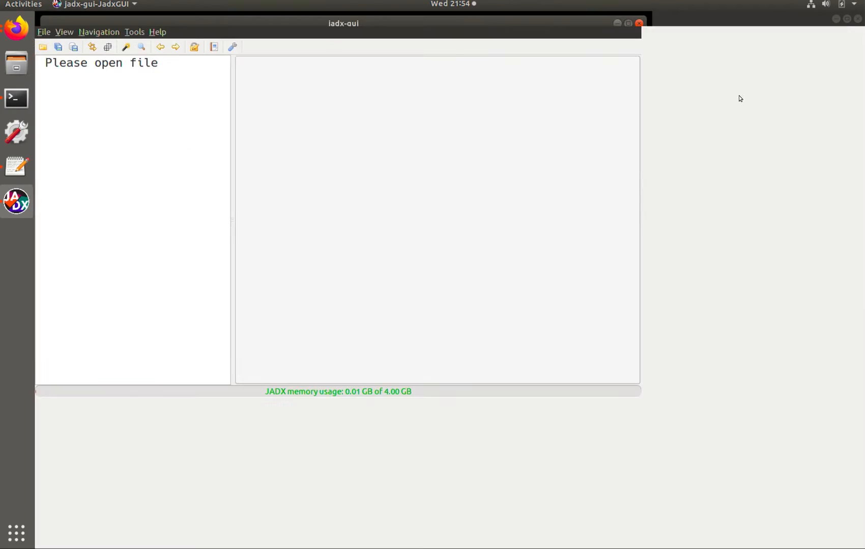
click(42, 46)
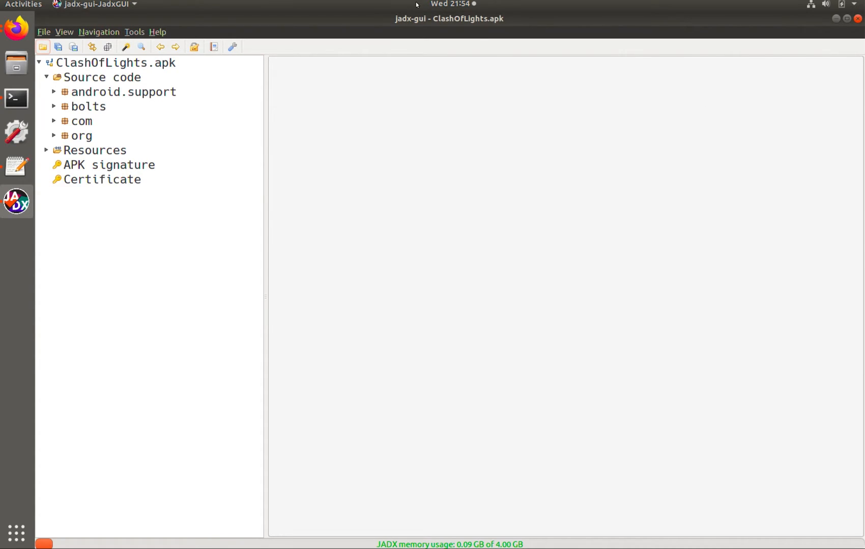
mouse_move(47, 143)
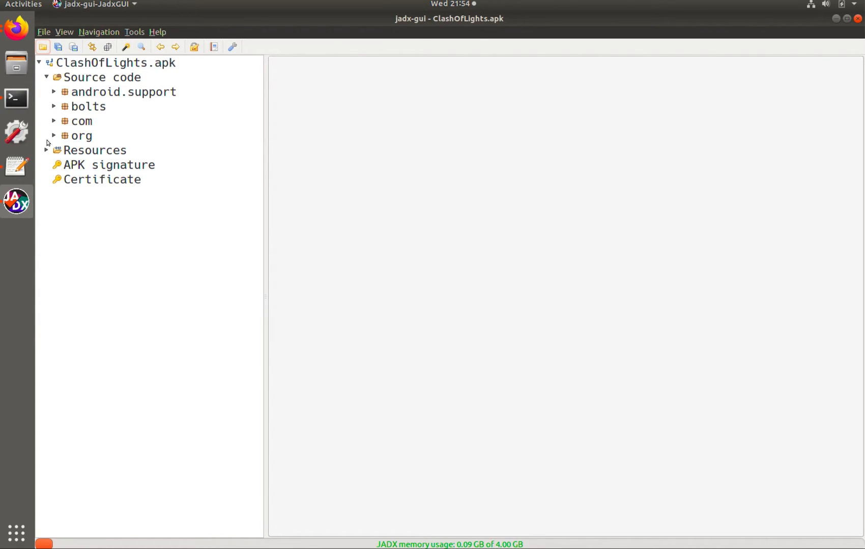
Open AndroidManifest.xml from the apk's Resources folder
click(46, 150)
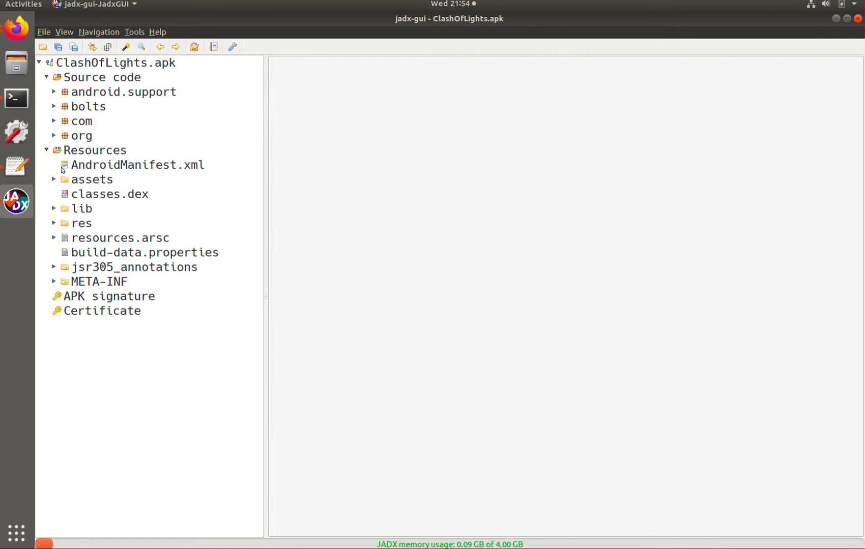
click(137, 165)
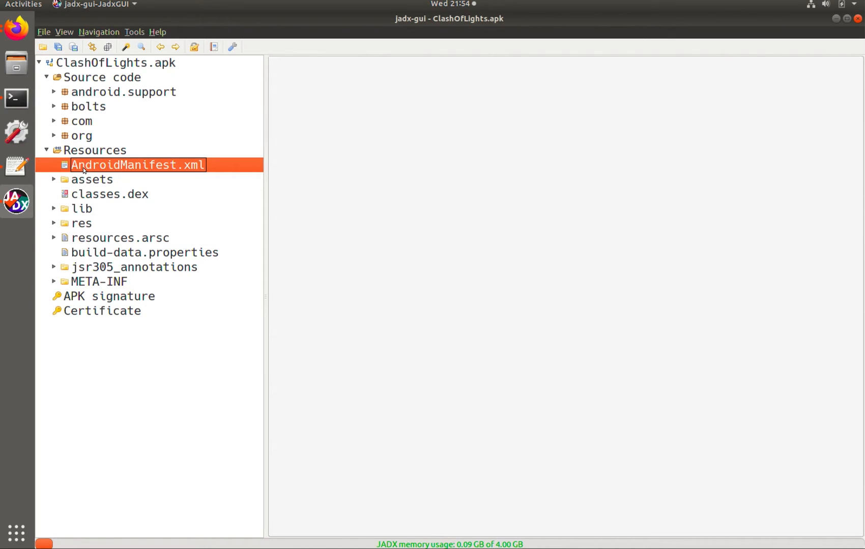
double_click(138, 165)
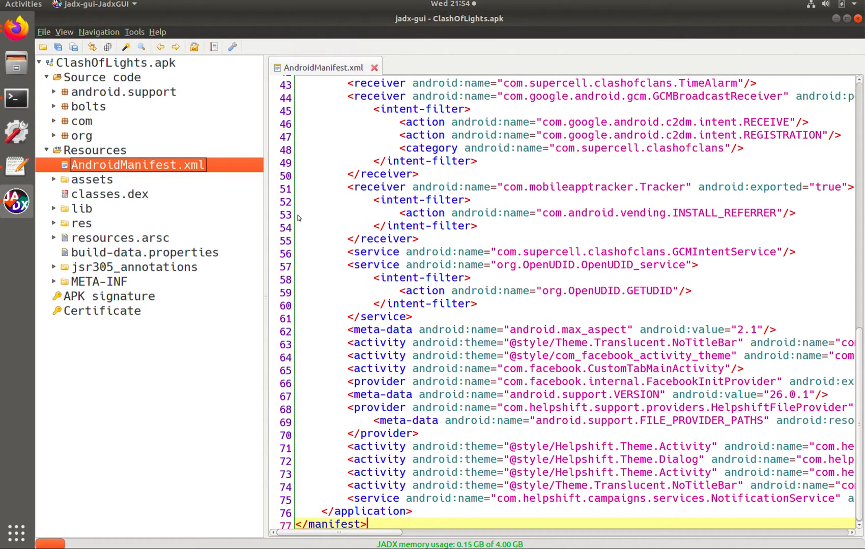
mouse_move(365, 201)
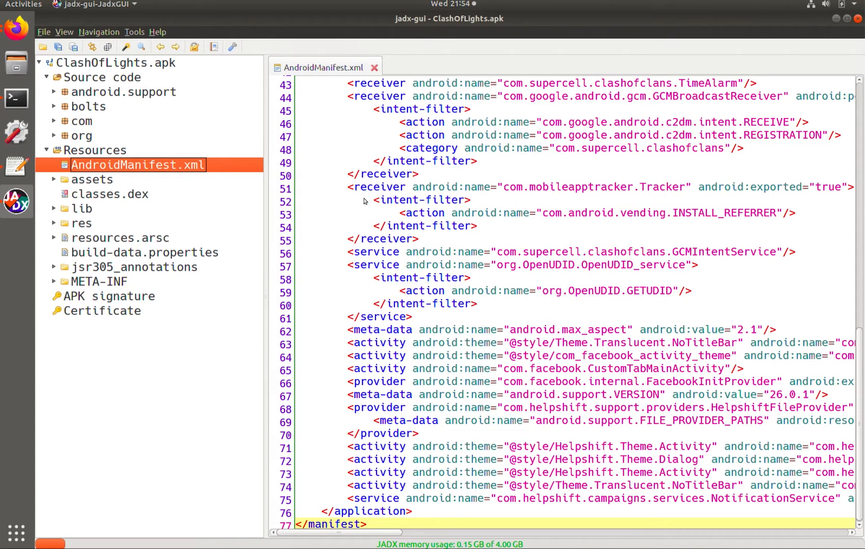
Scroll through the manifest's permissions, activities, receivers and services
scroll(up, 3)
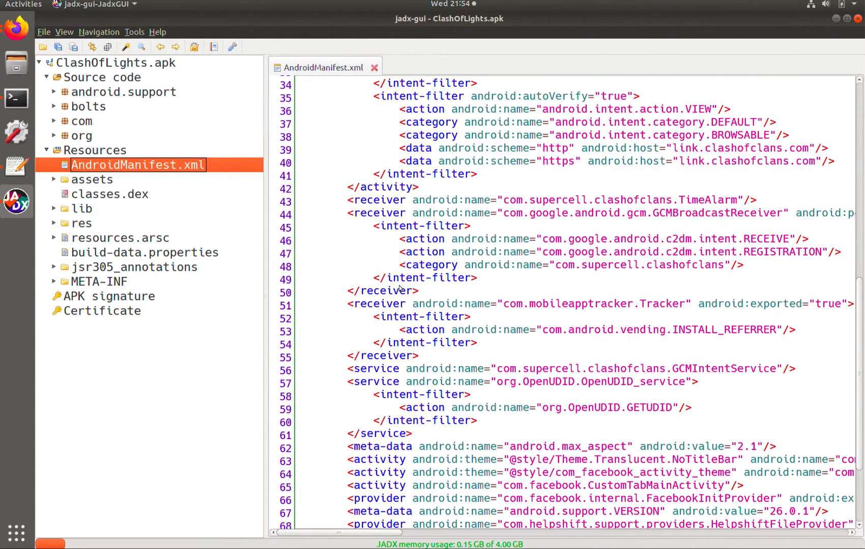
scroll(up, 3)
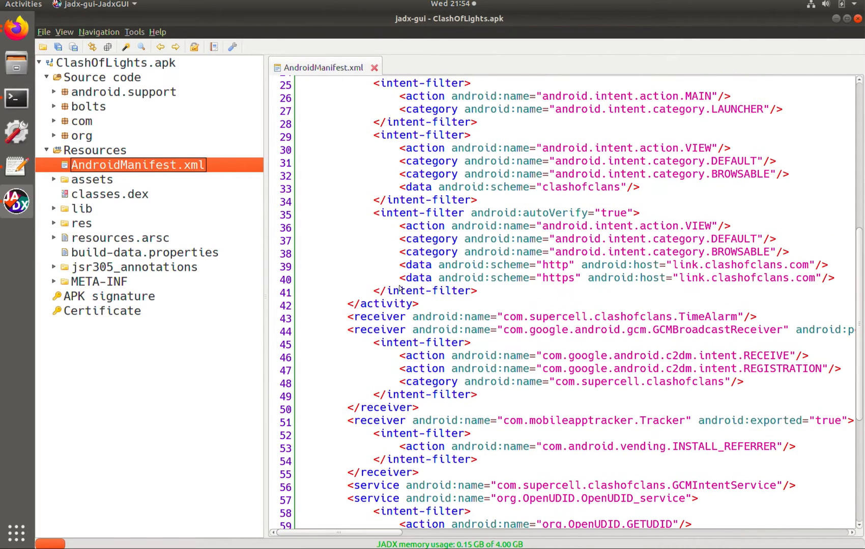
scroll(up, 3)
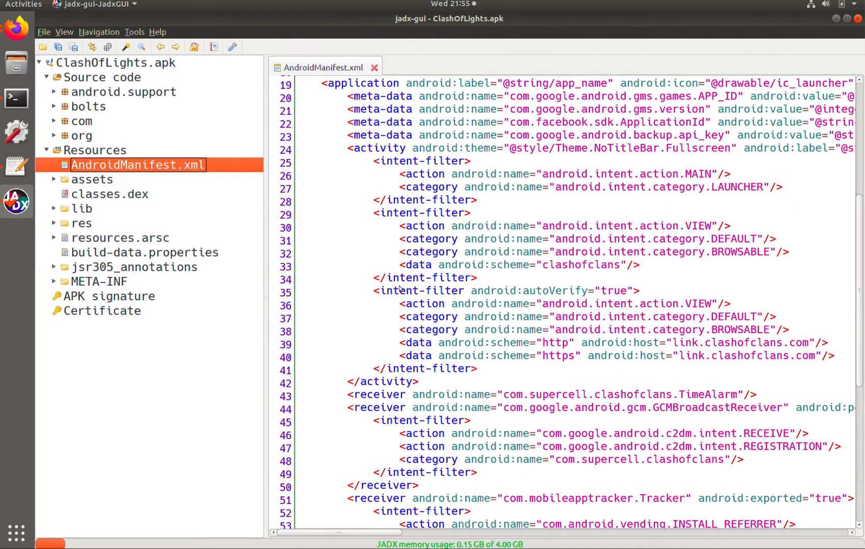
scroll(down, 3)
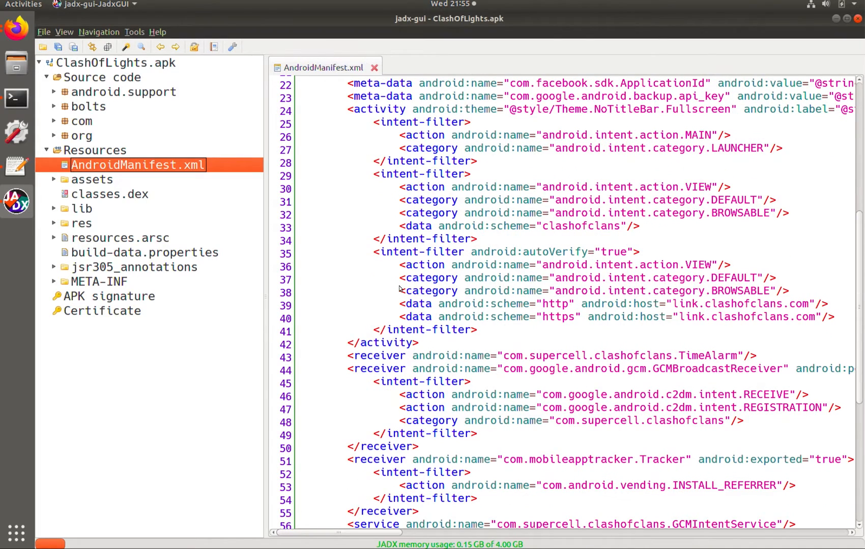
scroll(down, 3)
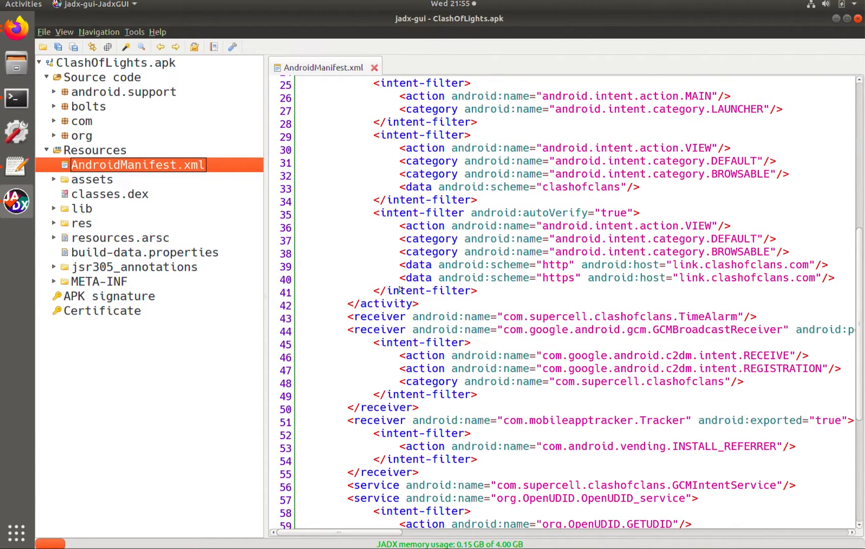
scroll(down, 3)
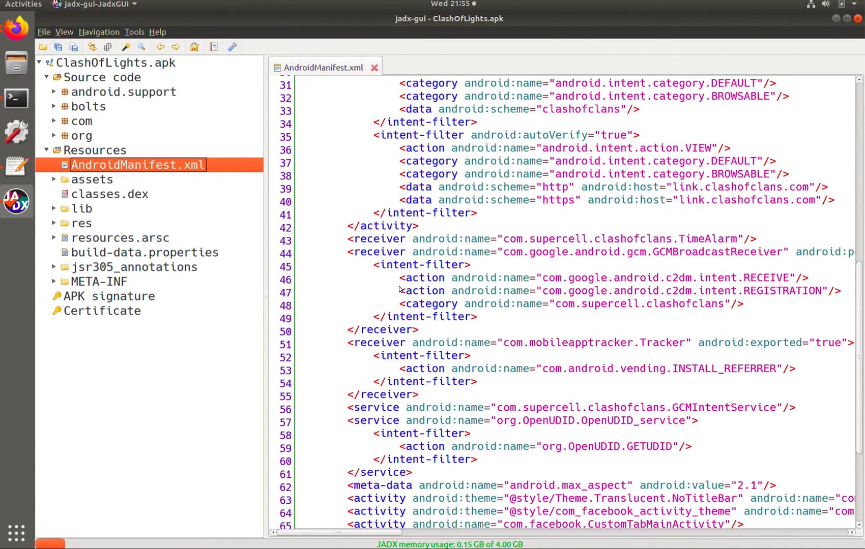
scroll(down, 3)
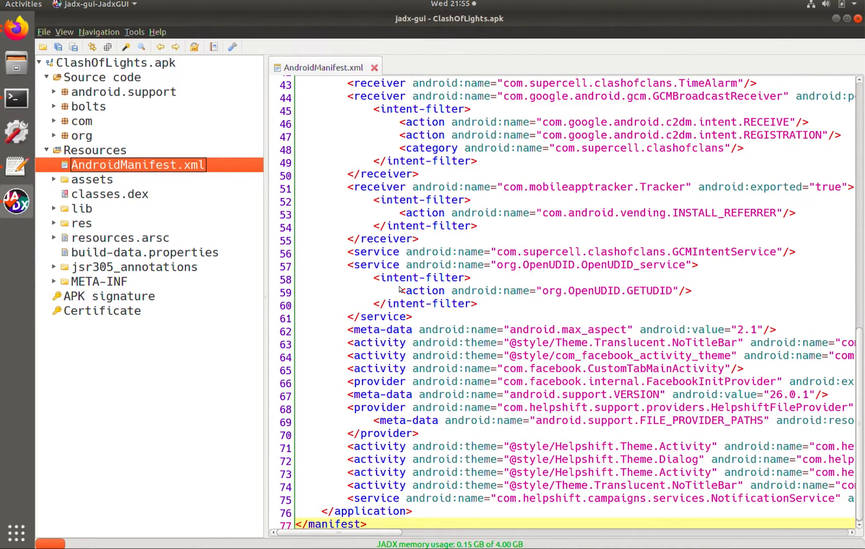
scroll(up, 3)
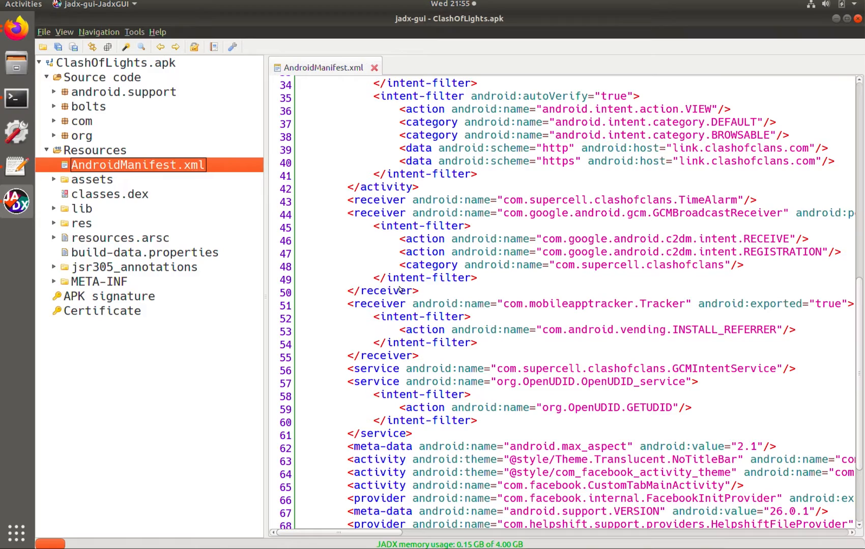
scroll(up, 3)
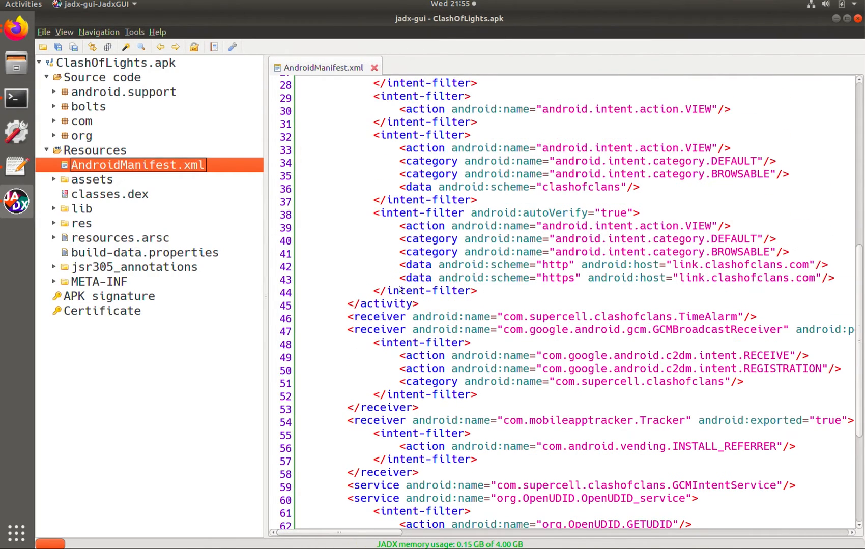
scroll(up, 3)
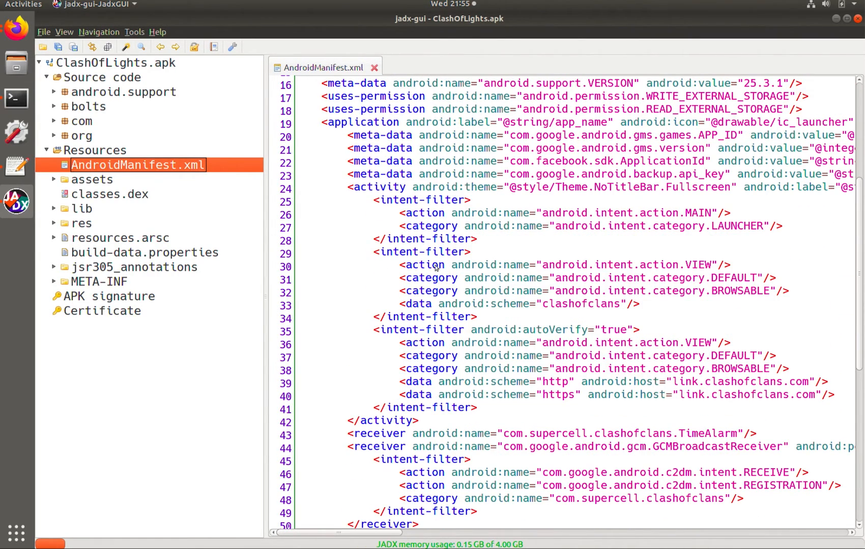
mouse_move(751, 173)
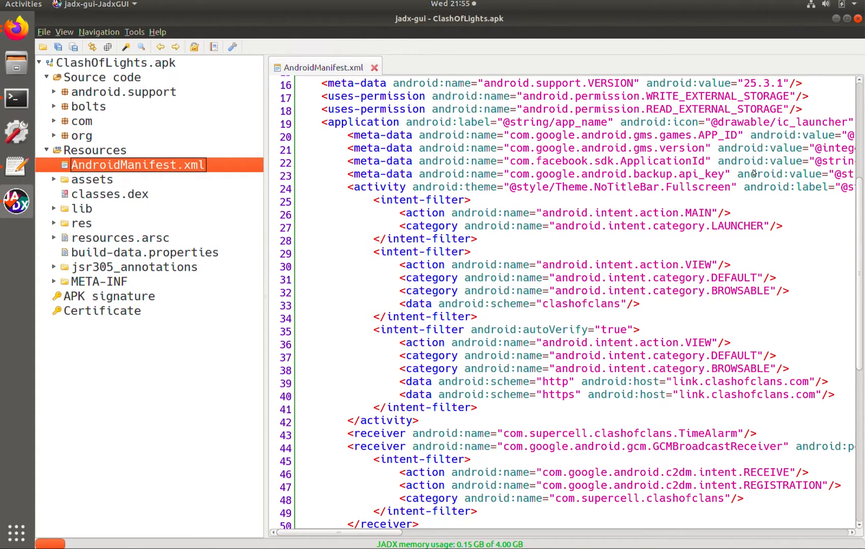
mouse_move(758, 237)
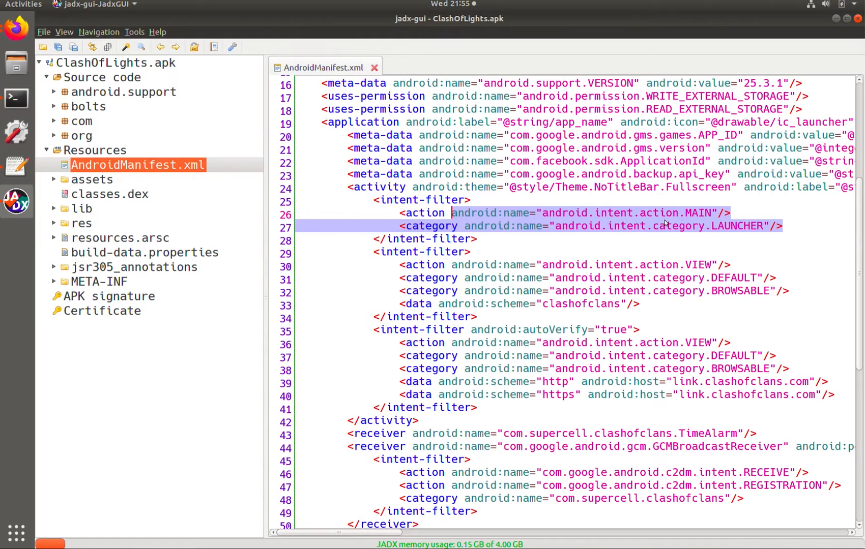
mouse_move(655, 215)
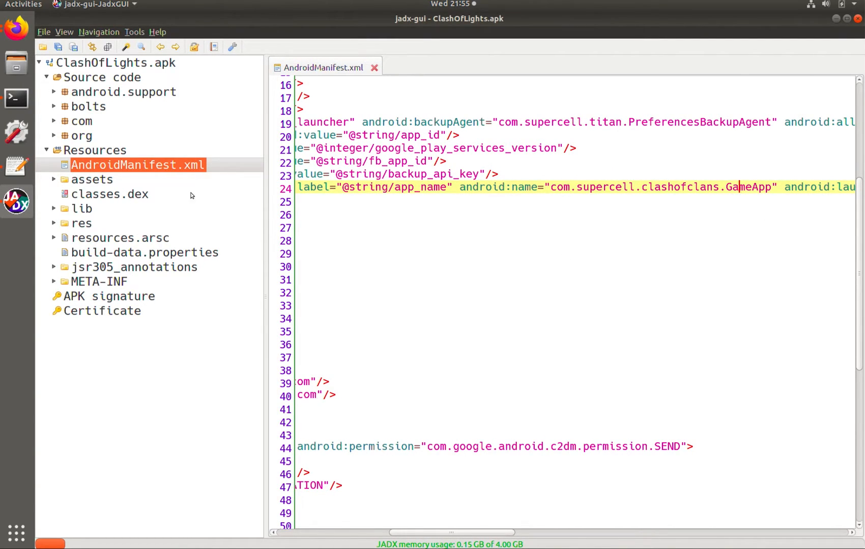
Expand the com package and its supercell subpackage in the source tree
click(55, 121)
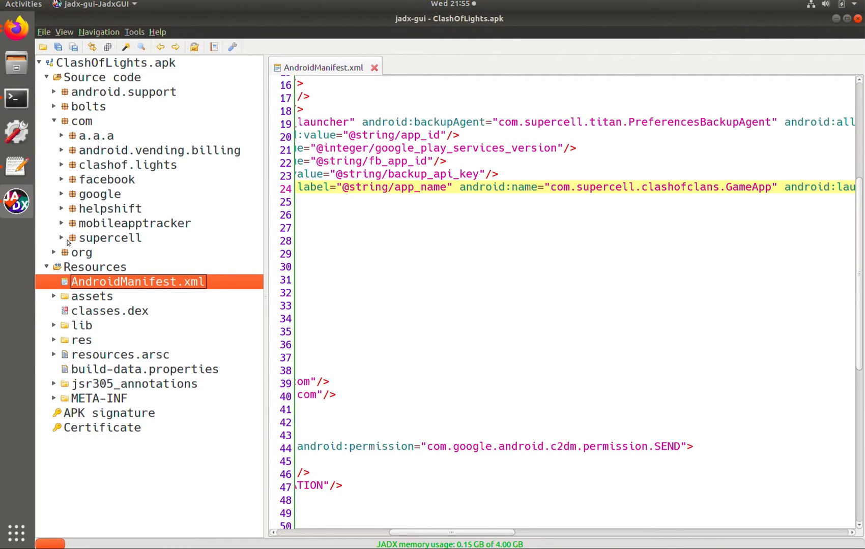
mouse_move(60, 239)
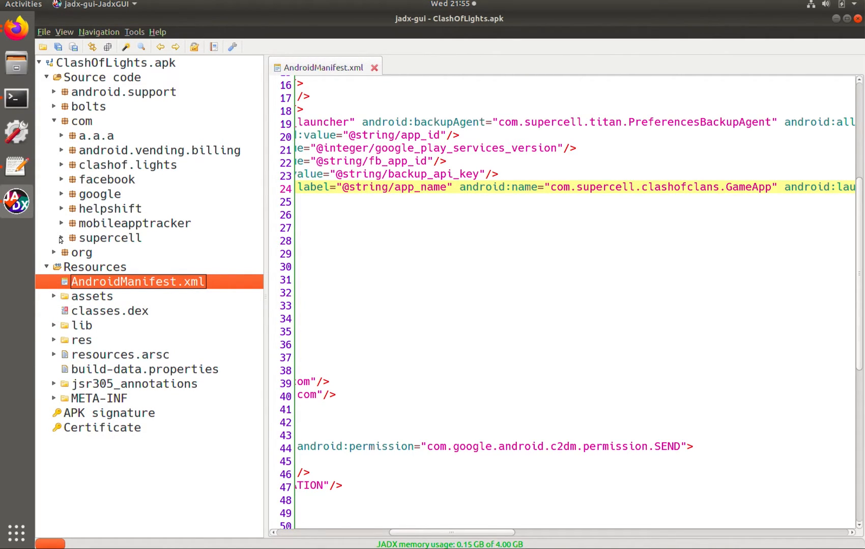
click(61, 238)
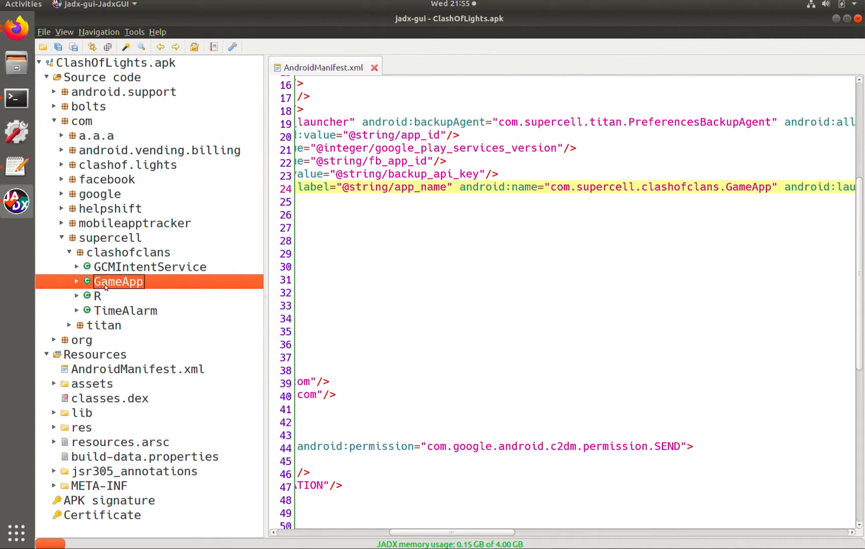
Open the com.supercell.clashofclans.GameApp class source
double_click(119, 281)
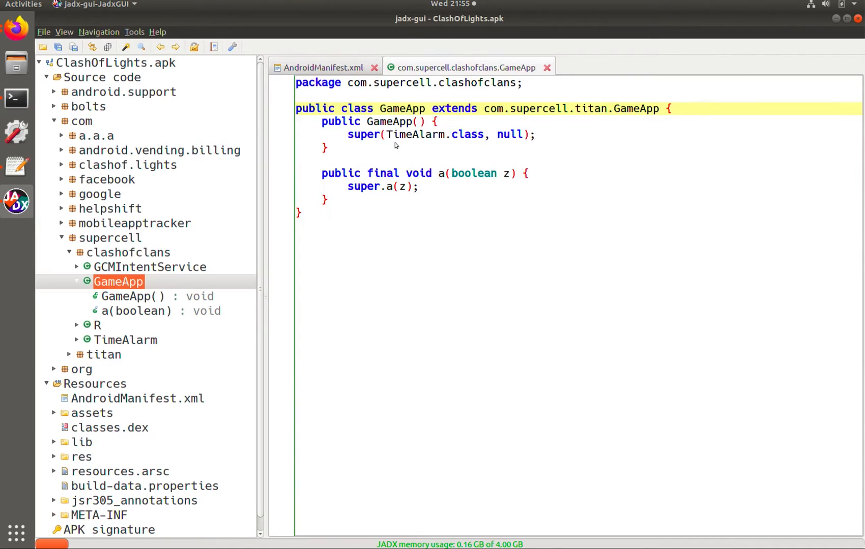
mouse_move(454, 131)
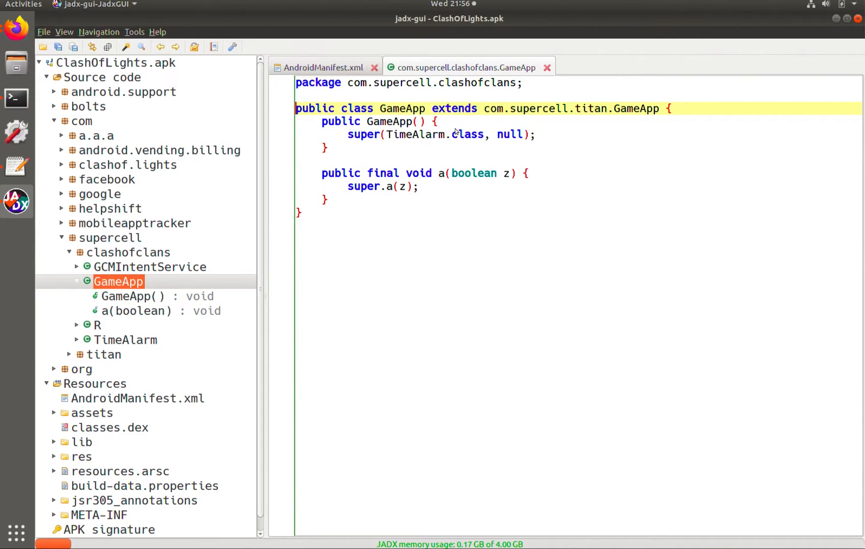
mouse_move(403, 127)
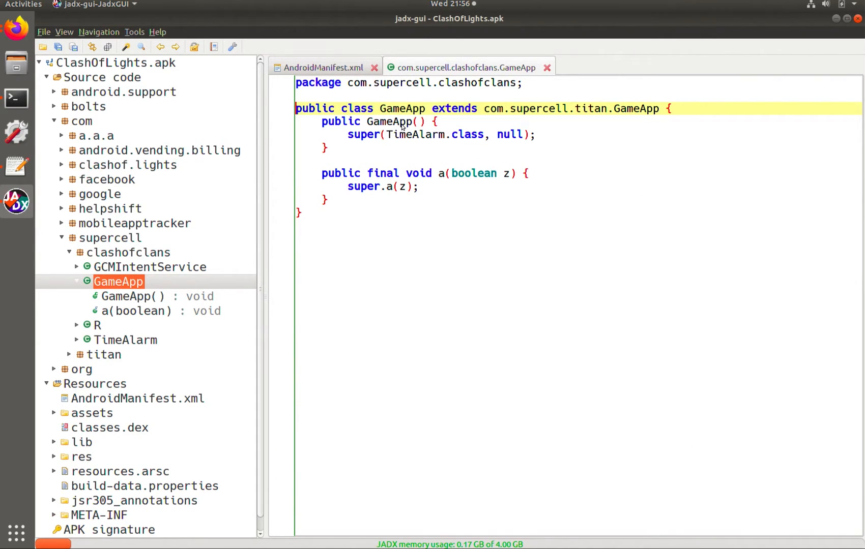
mouse_move(364, 141)
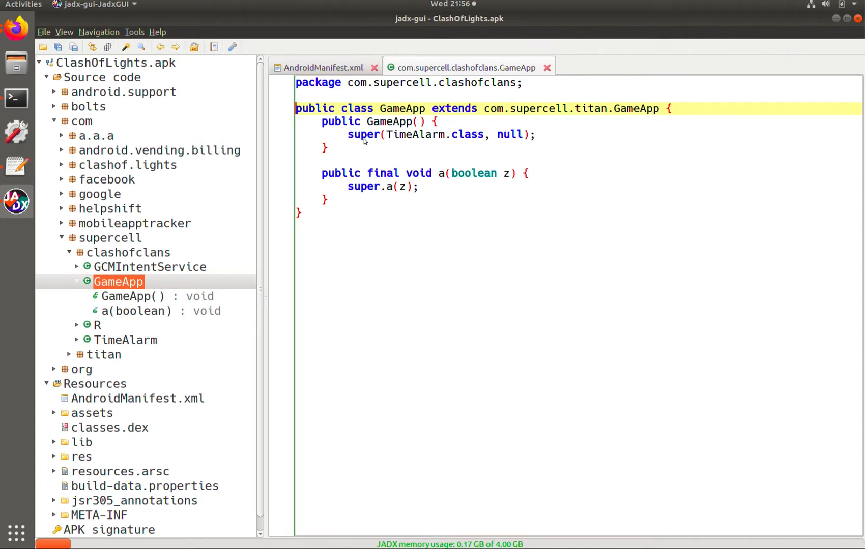
mouse_move(561, 109)
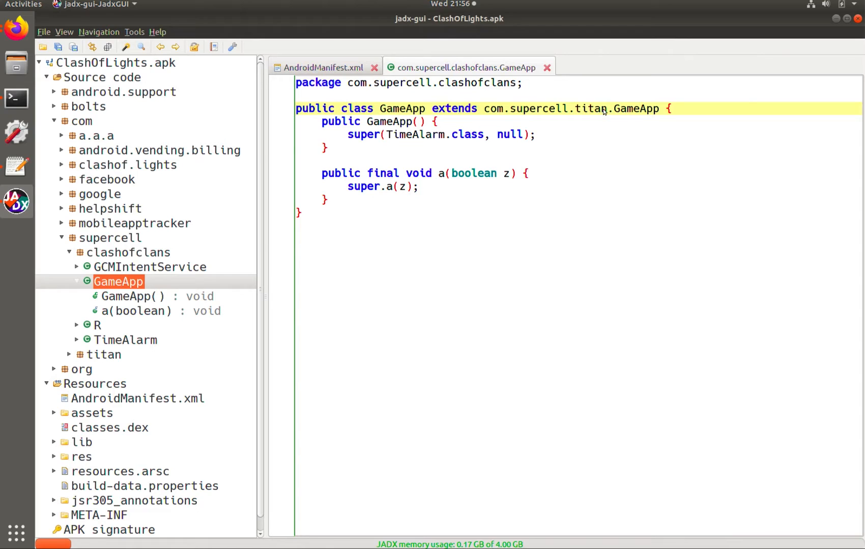
mouse_move(579, 123)
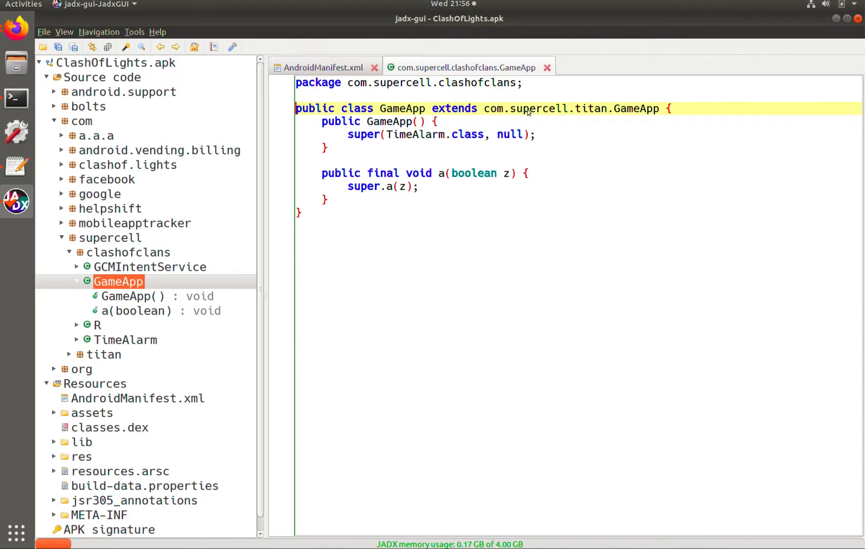
mouse_move(506, 117)
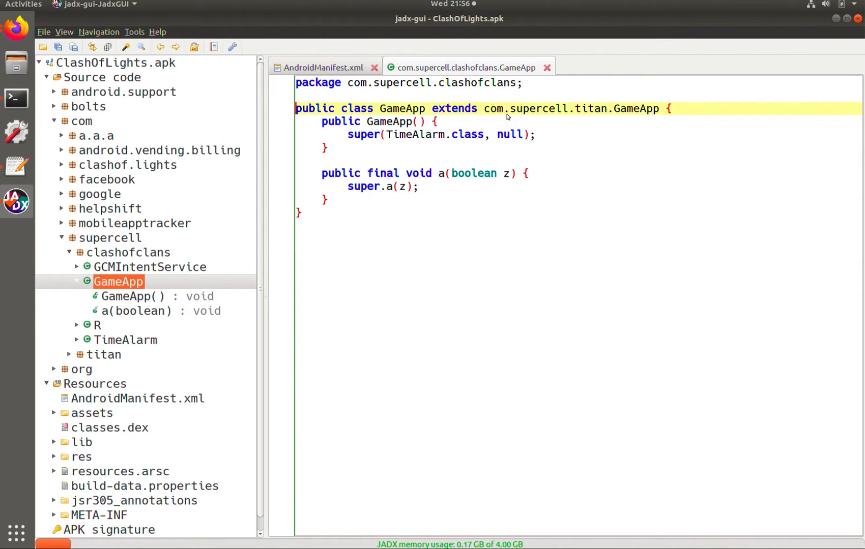
mouse_move(650, 108)
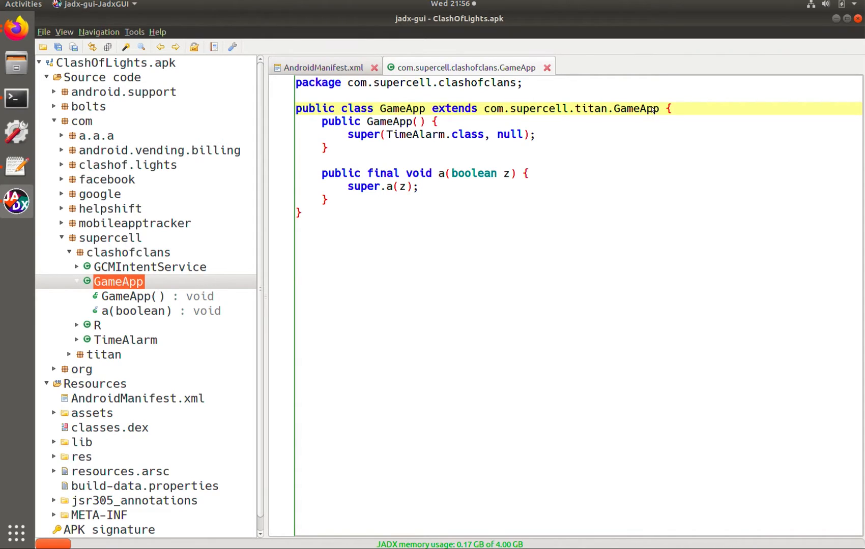
mouse_move(560, 152)
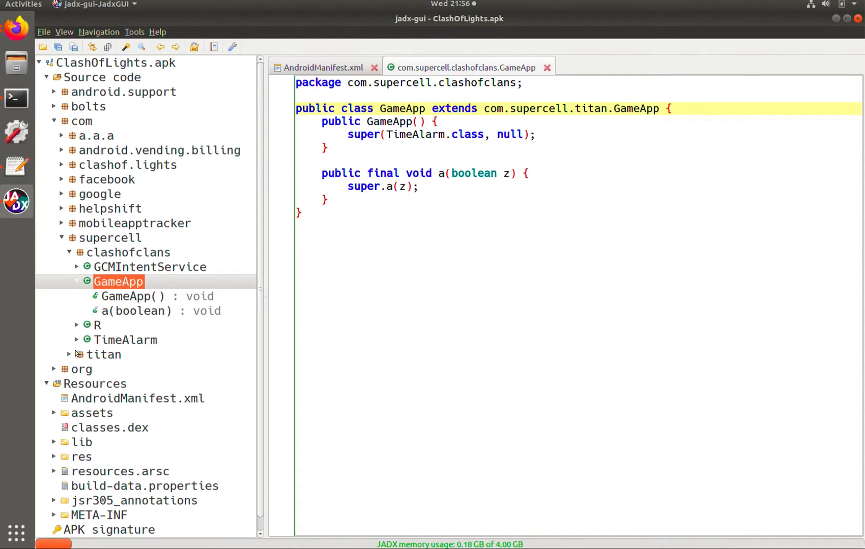
Expand the titan package and open its GameApp class, which extends Activity
click(71, 354)
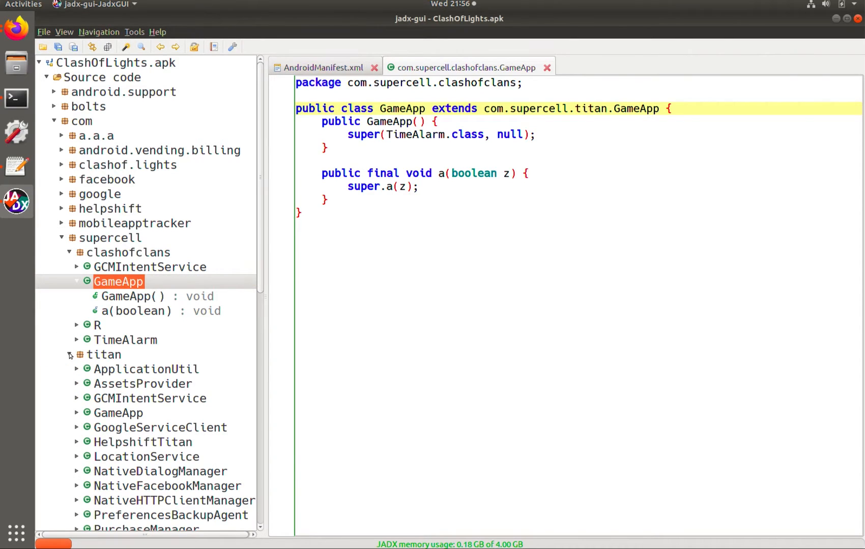
click(70, 355)
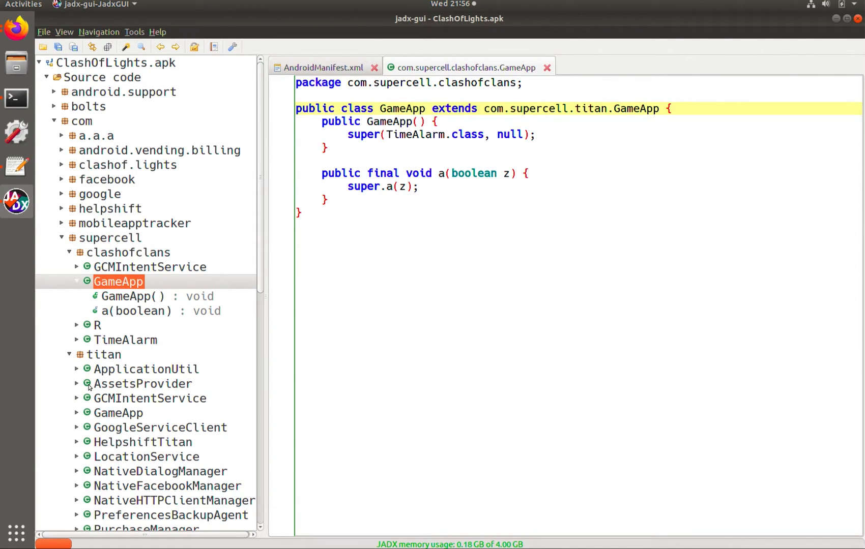
click(118, 369)
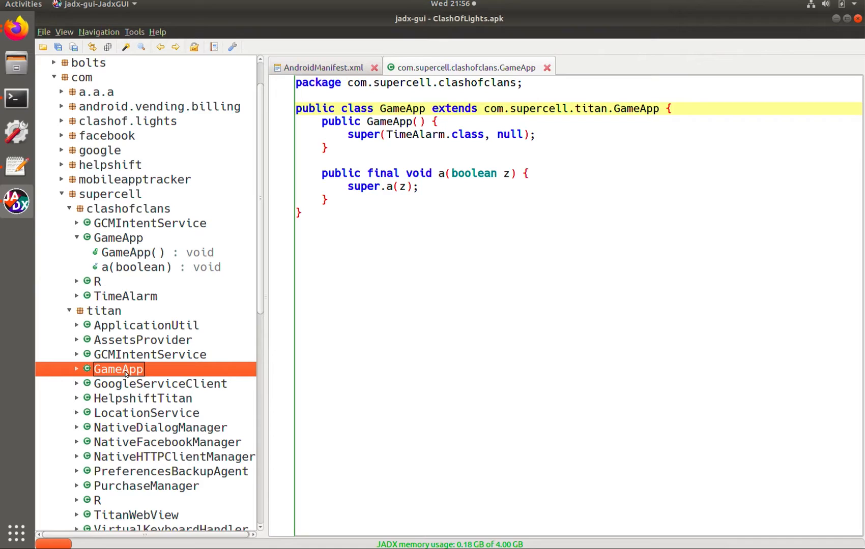
click(77, 369)
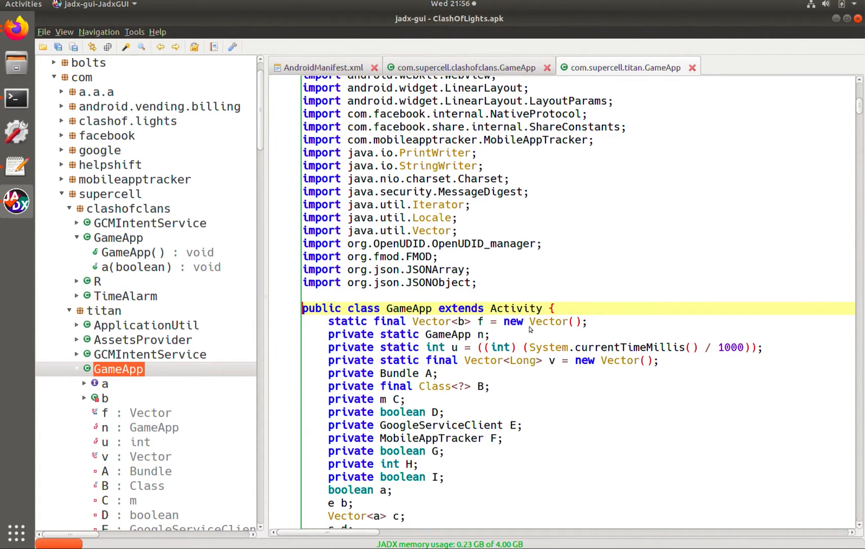
scroll(down, 3)
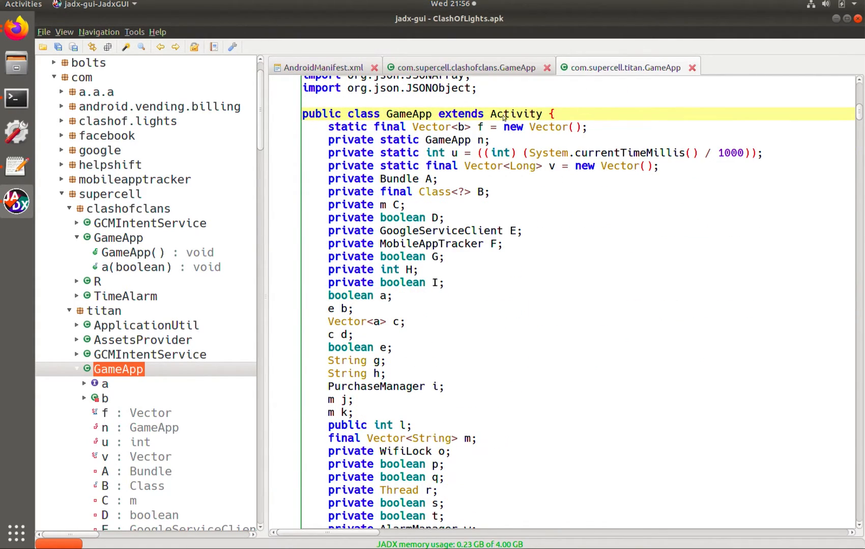
scroll(down, 3)
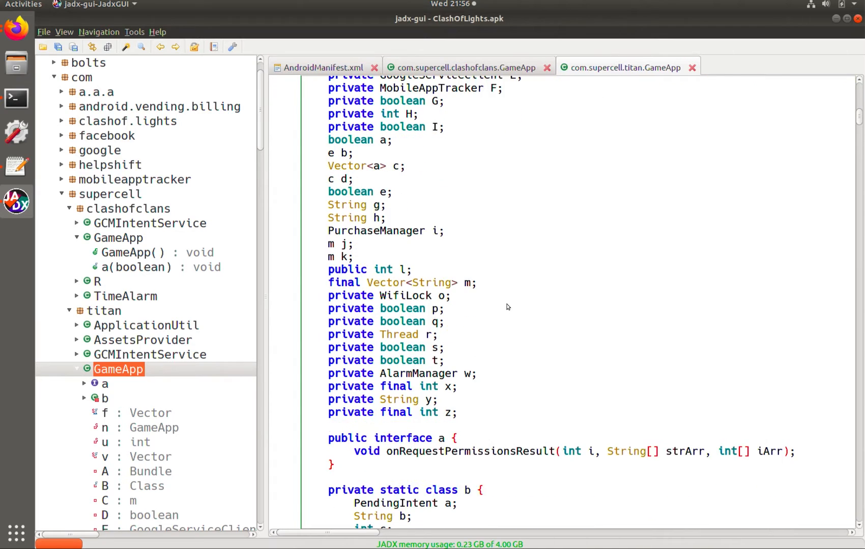
scroll(down, 3)
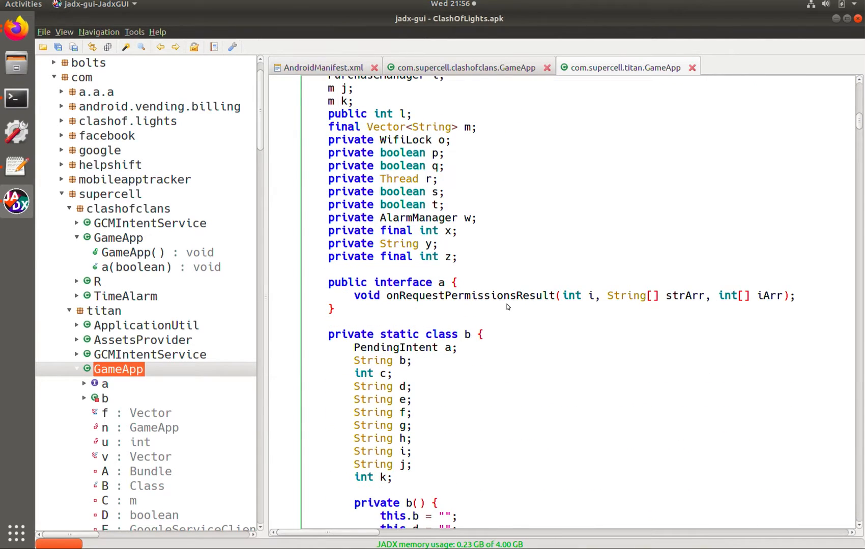
scroll(up, 3)
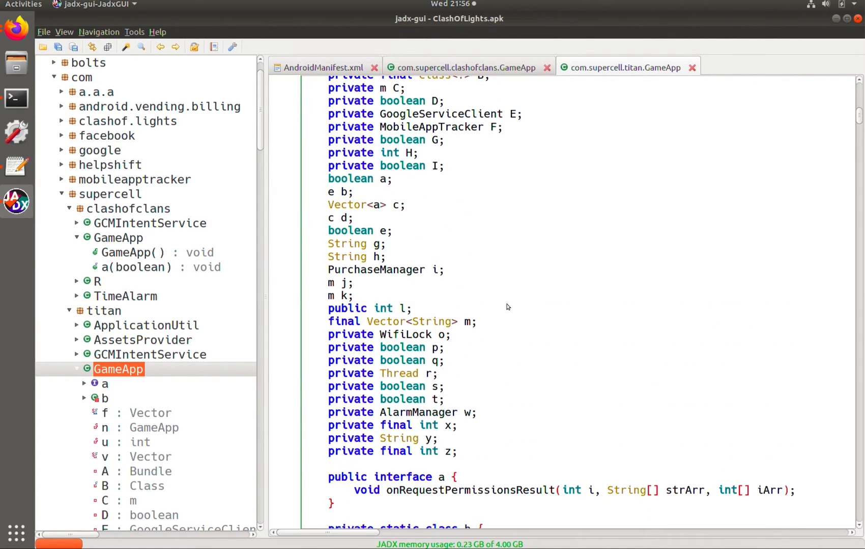
scroll(up, 3)
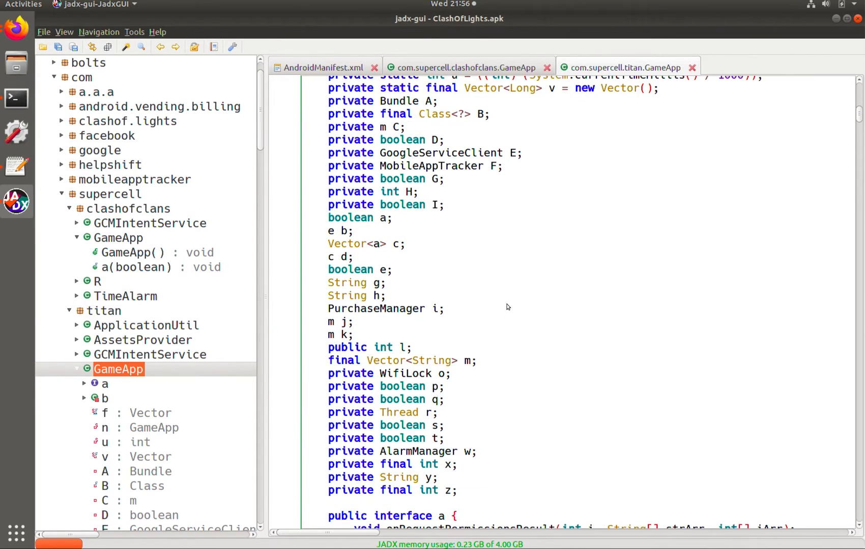
scroll(down, 3)
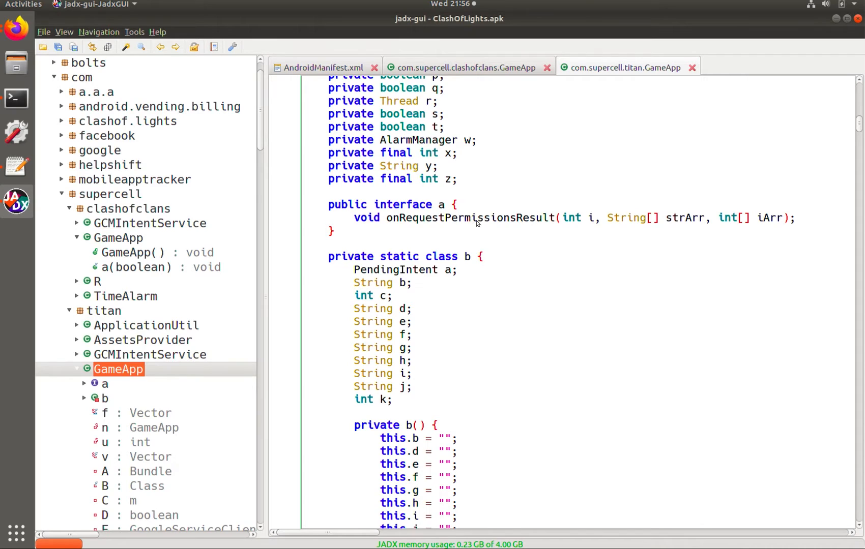
scroll(down, 3)
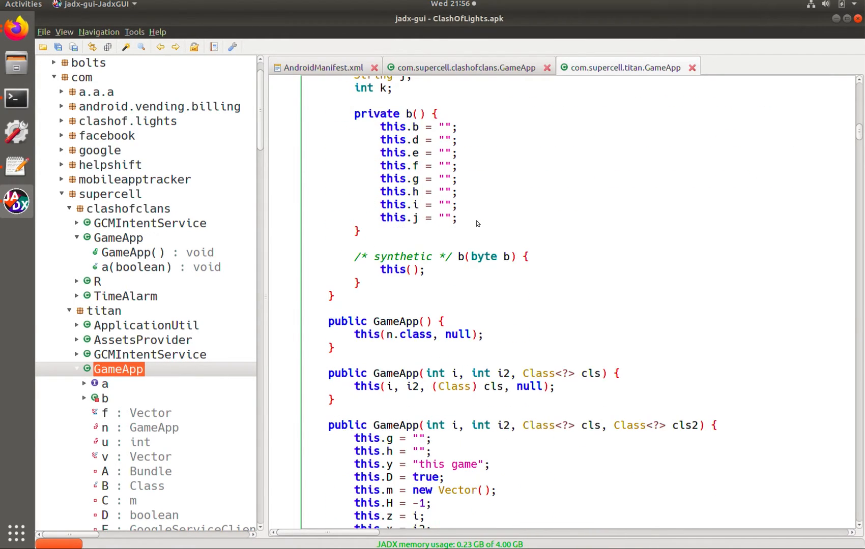
scroll(down, 3)
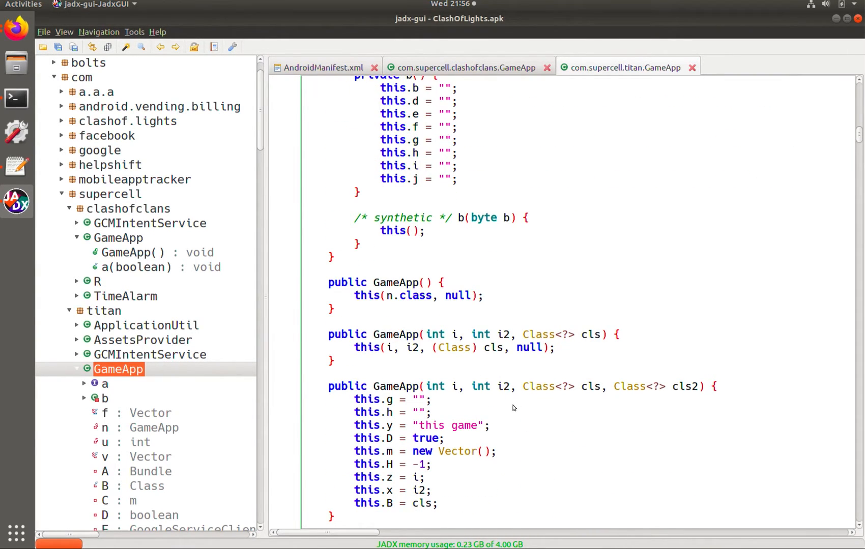
scroll(down, 3)
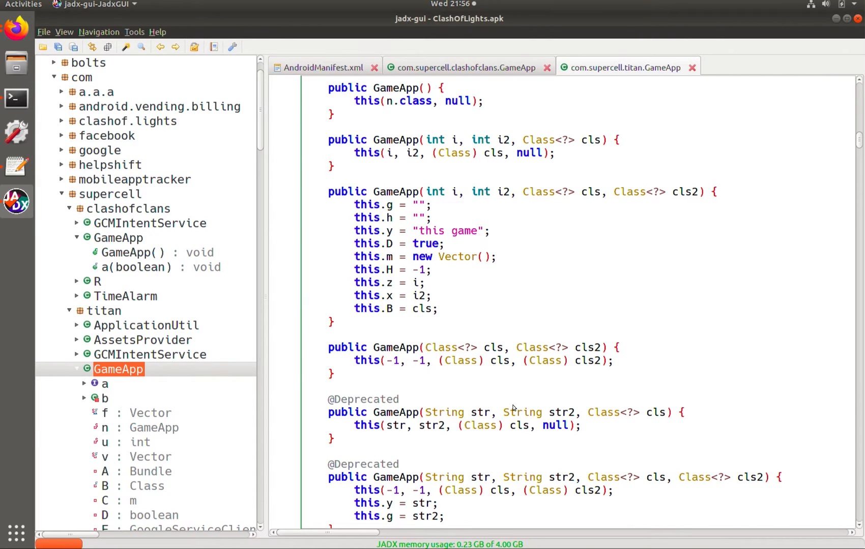
scroll(down, 3)
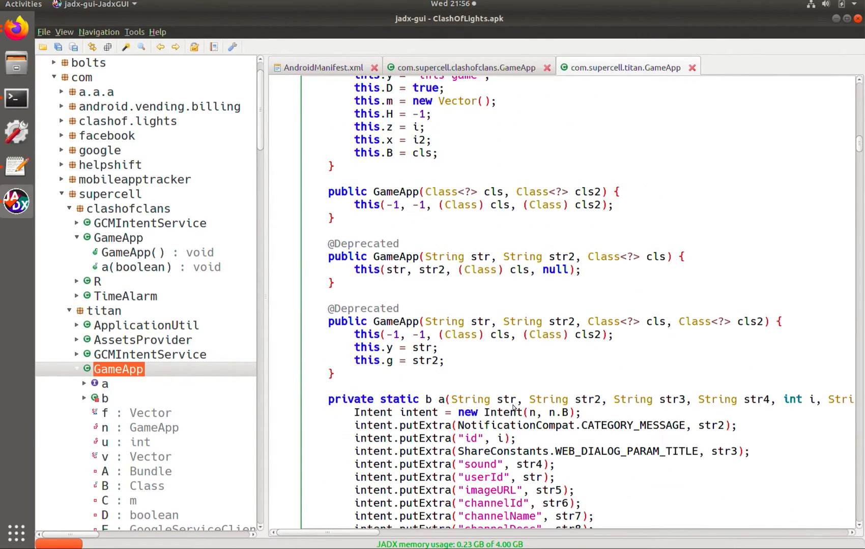
scroll(down, 3)
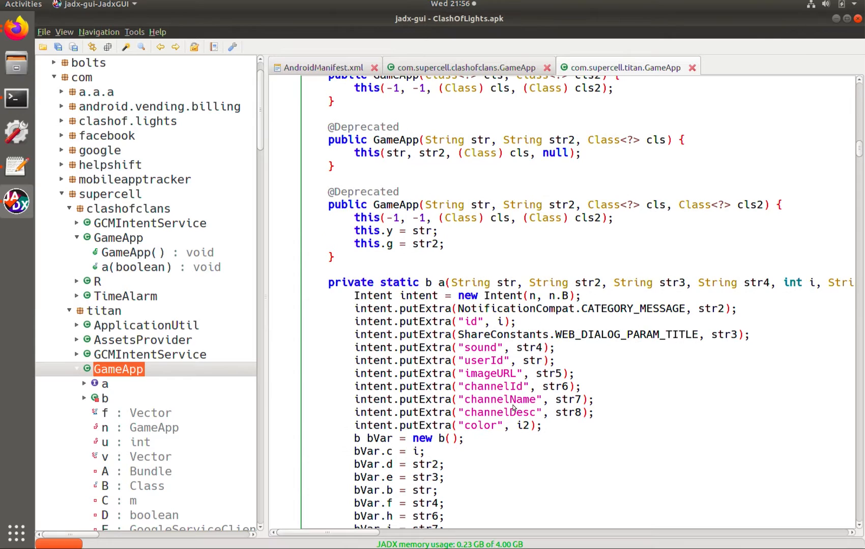
scroll(down, 3)
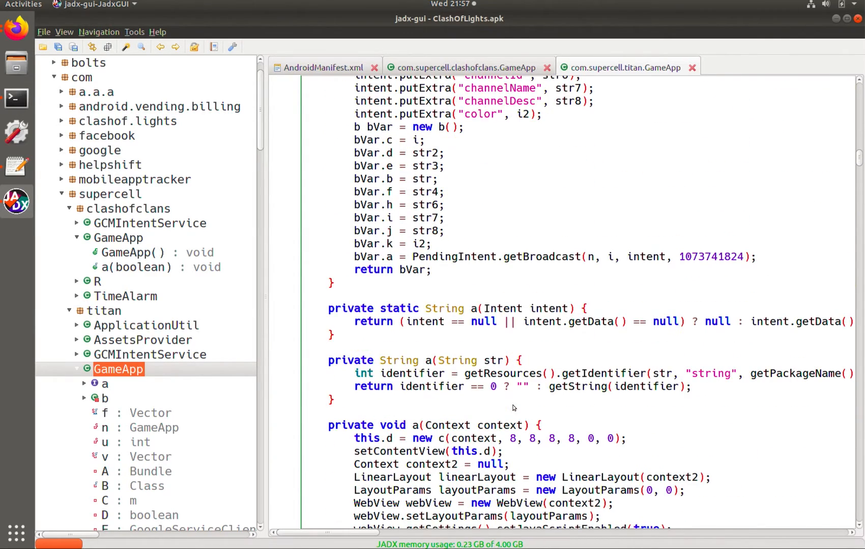
scroll(down, 3)
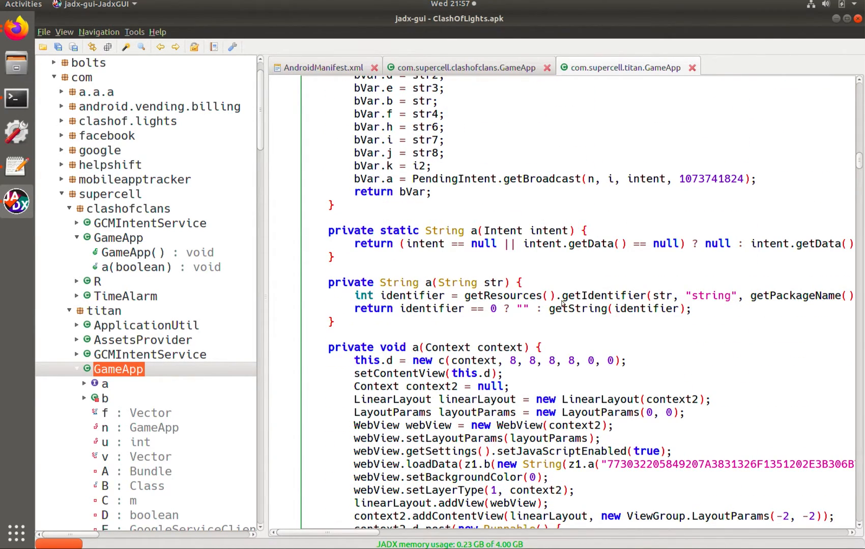
mouse_move(509, 274)
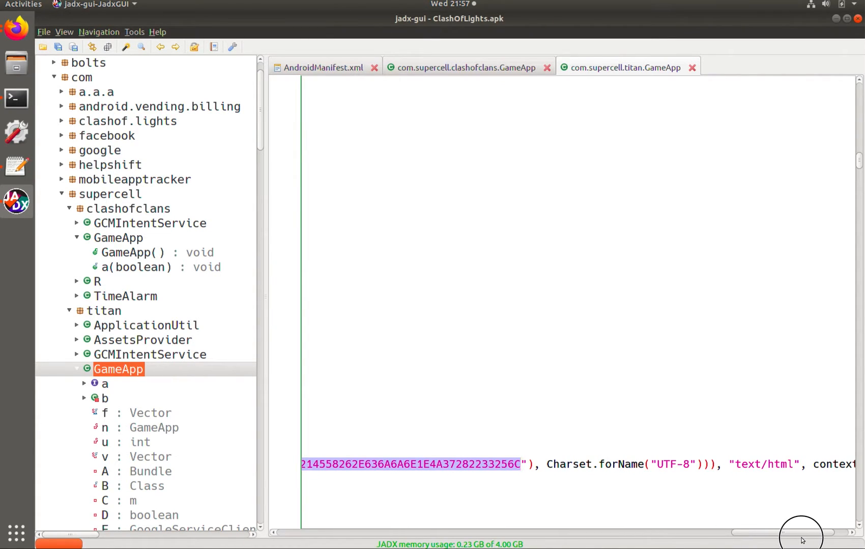
scroll(right, 3)
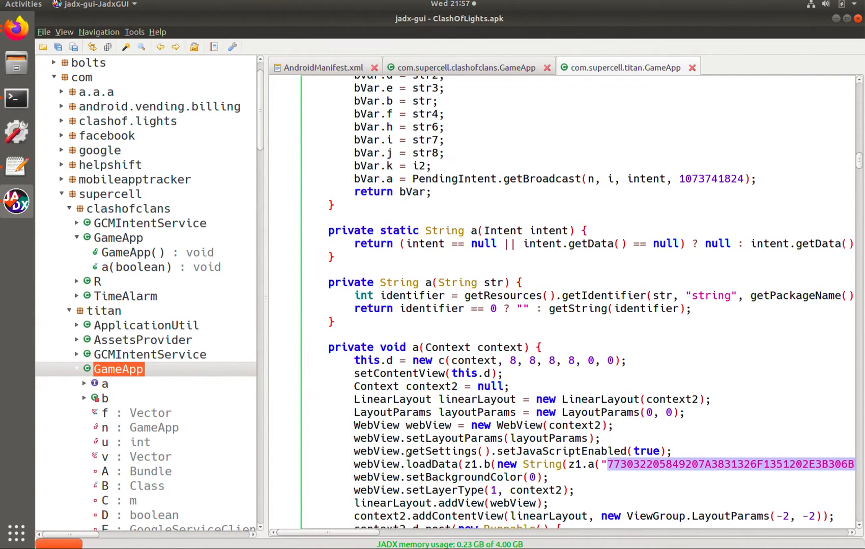
click(381, 464)
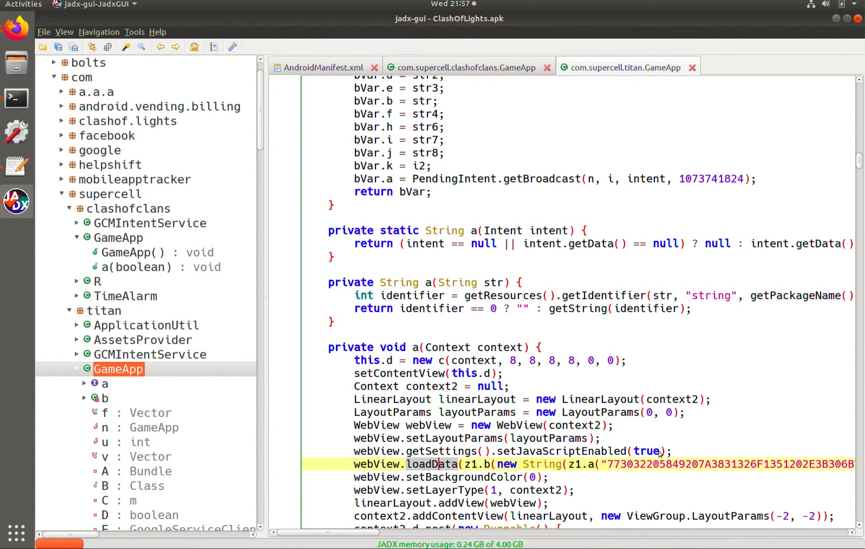
mouse_move(645, 389)
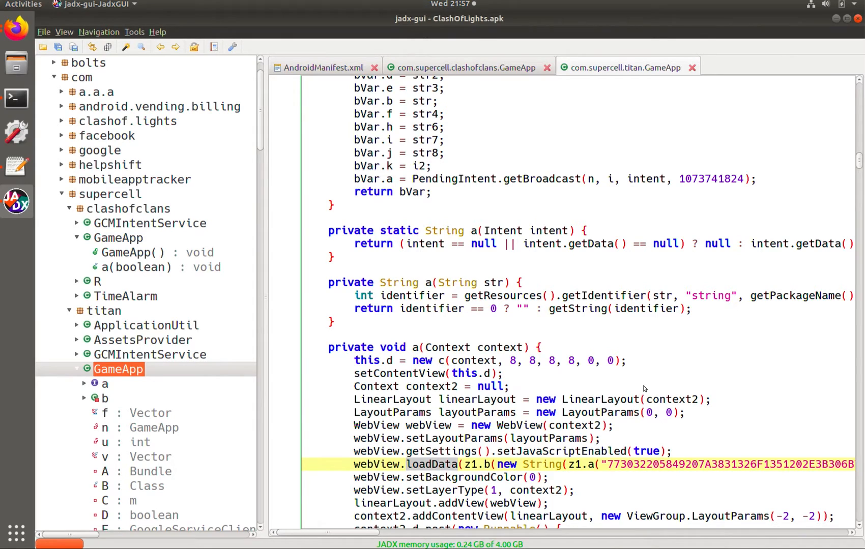
scroll(down, 3)
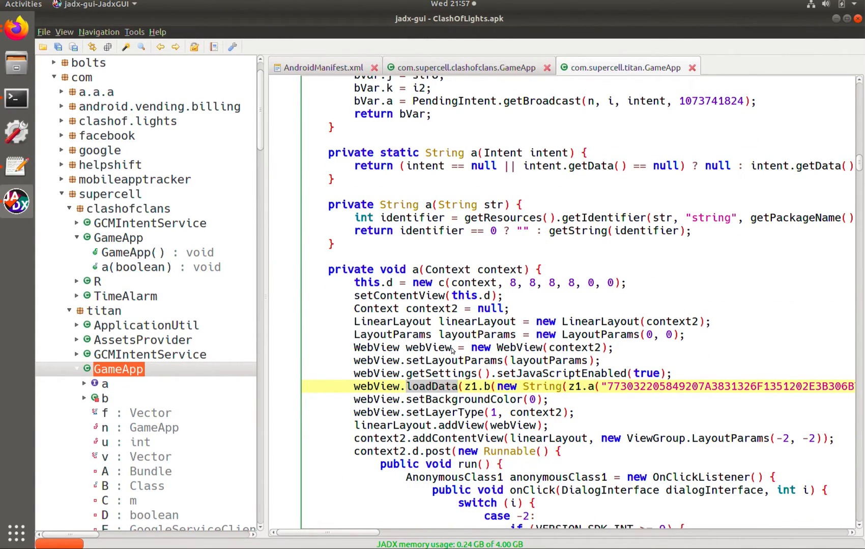
scroll(down, 3)
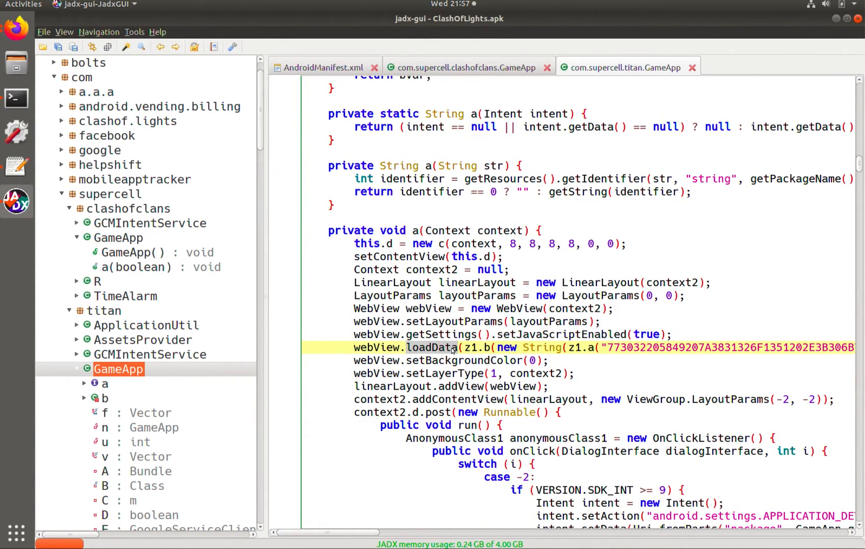
scroll(down, 3)
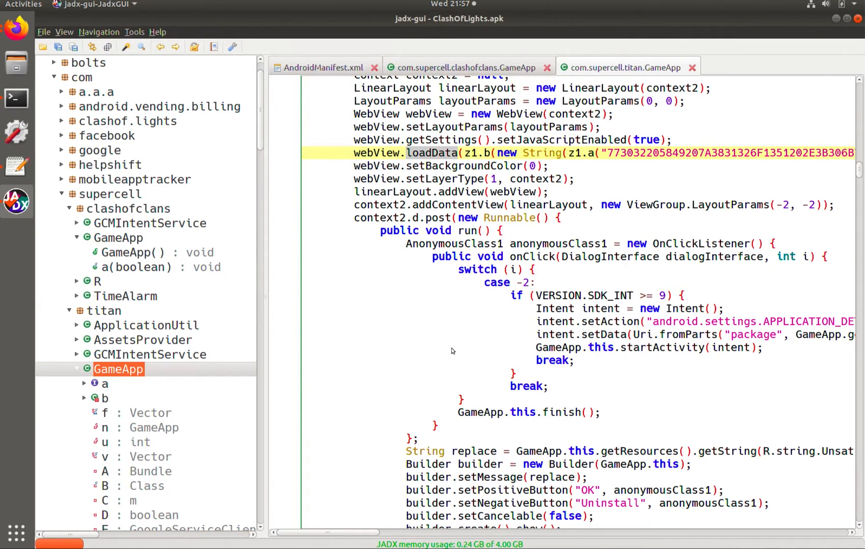
scroll(down, 3)
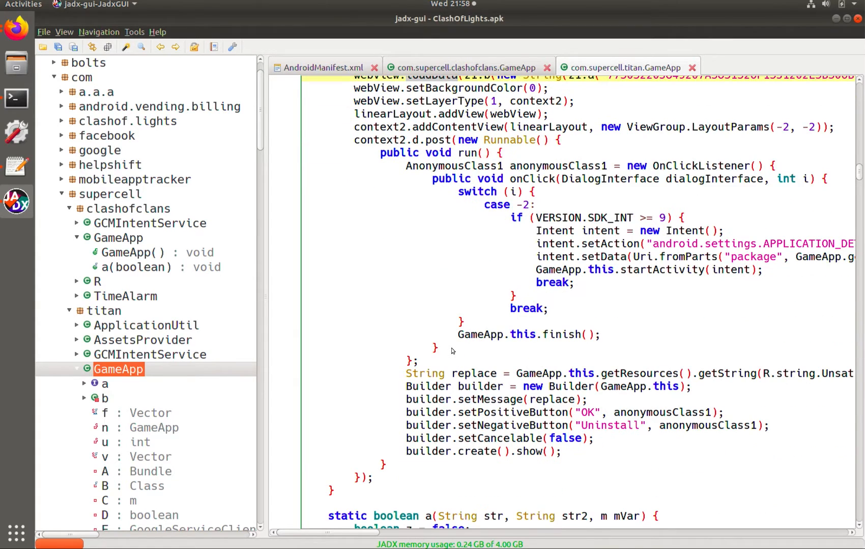
scroll(down, 3)
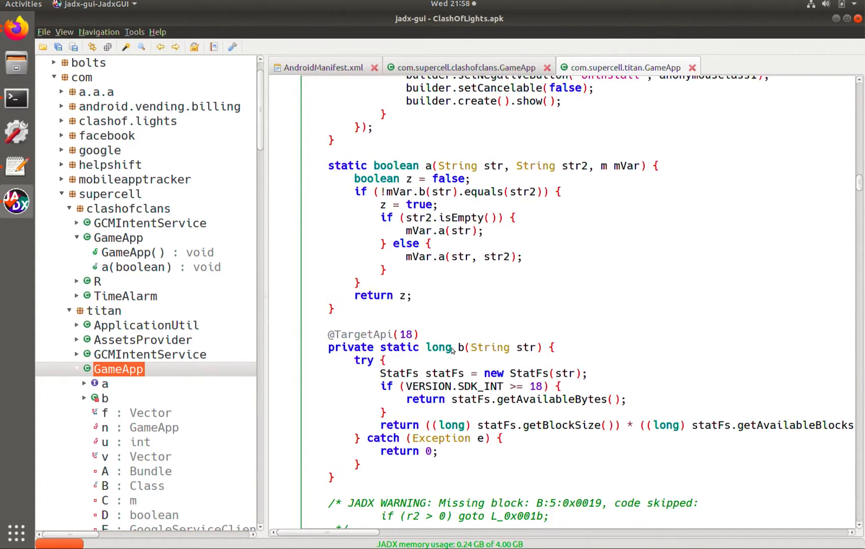
scroll(down, 3)
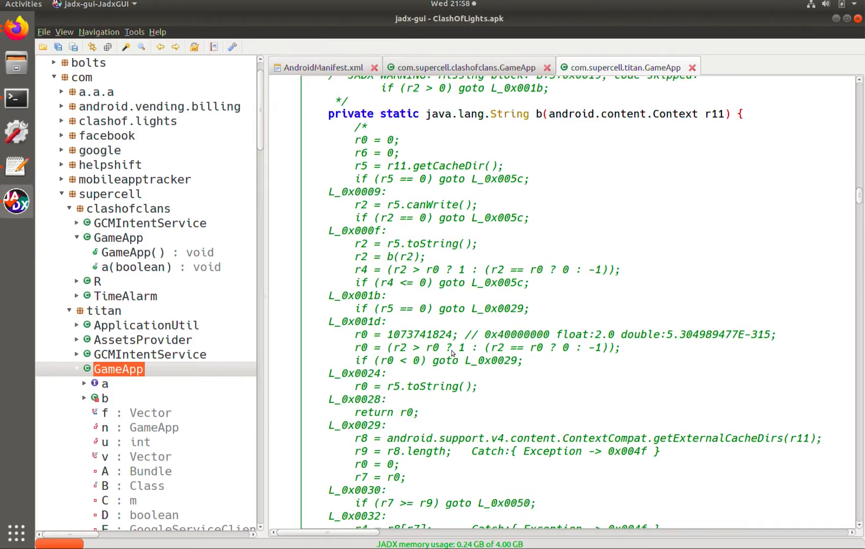
scroll(up, 3)
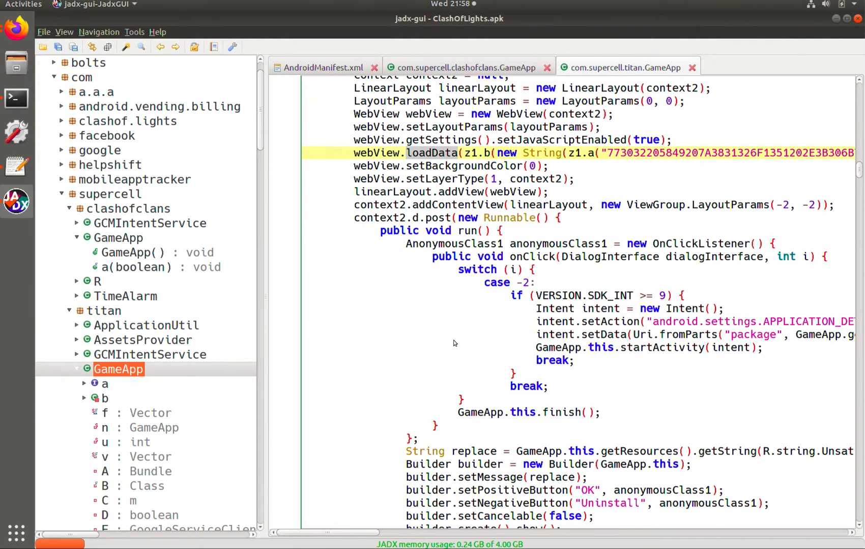
scroll(up, 3)
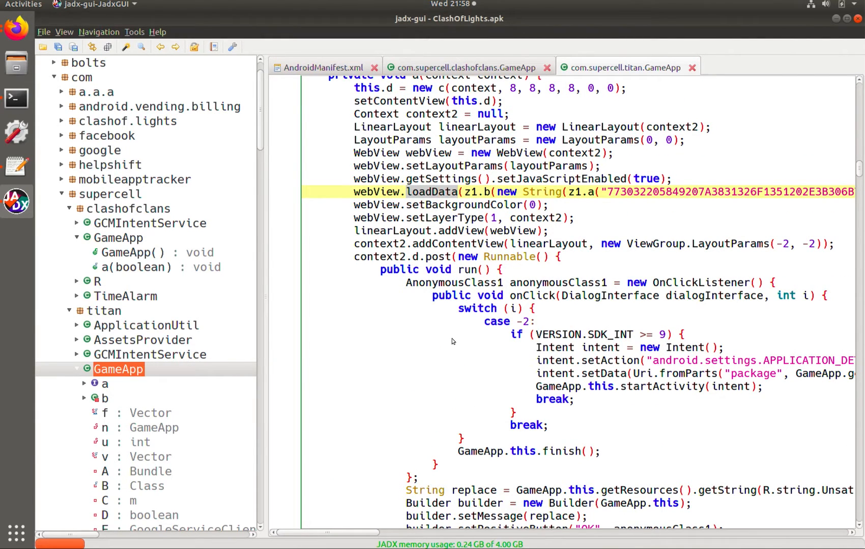
scroll(up, 3)
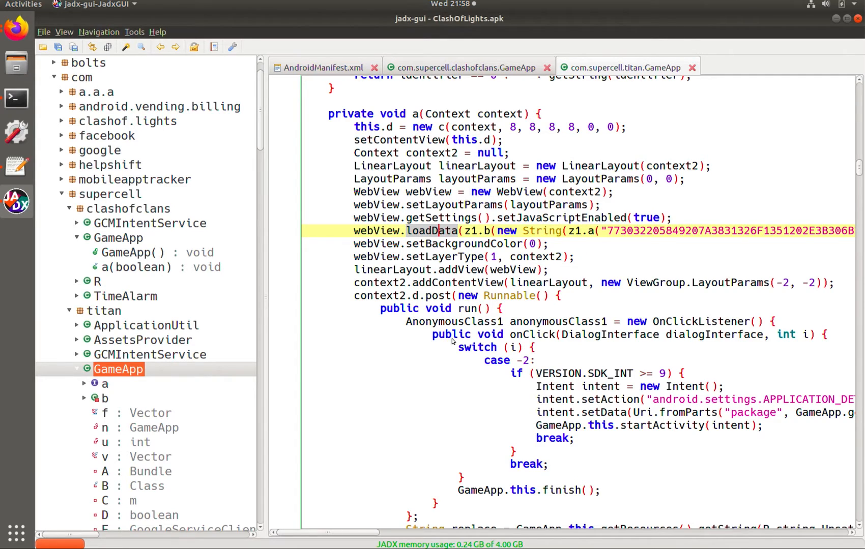
mouse_move(441, 231)
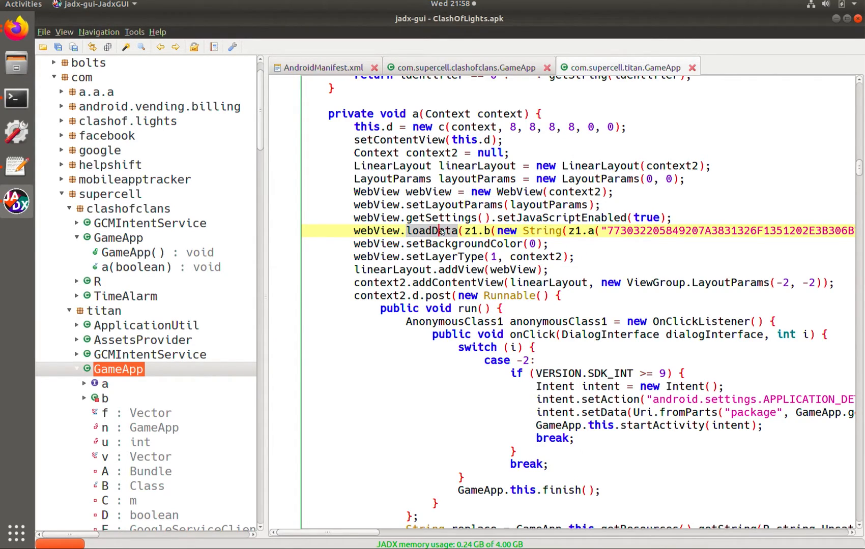
mouse_move(466, 230)
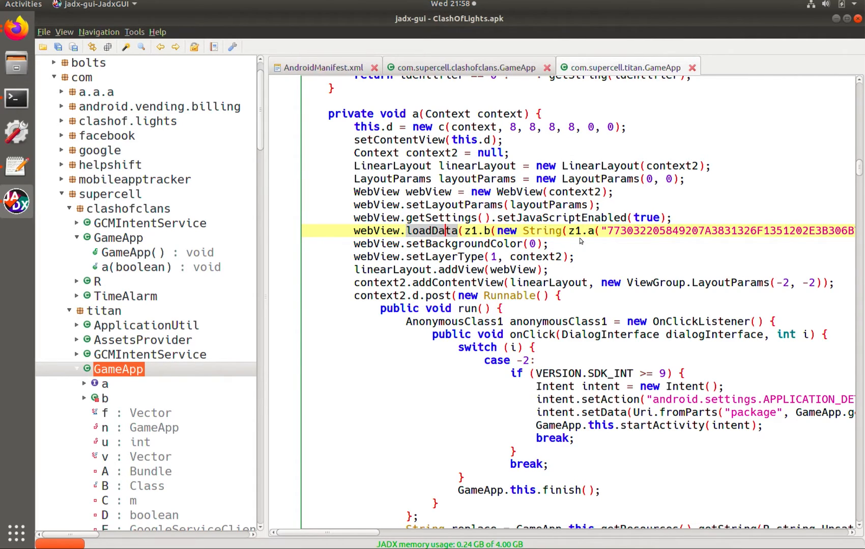
mouse_move(621, 236)
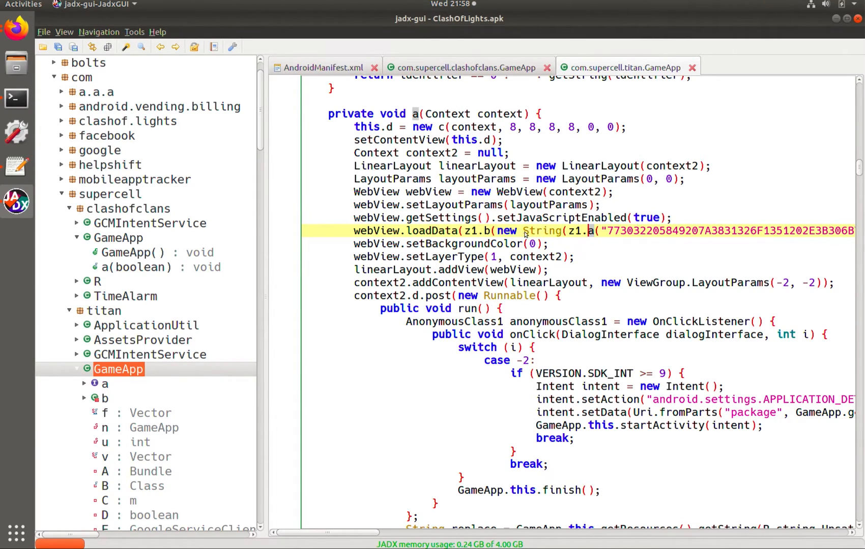
mouse_move(572, 239)
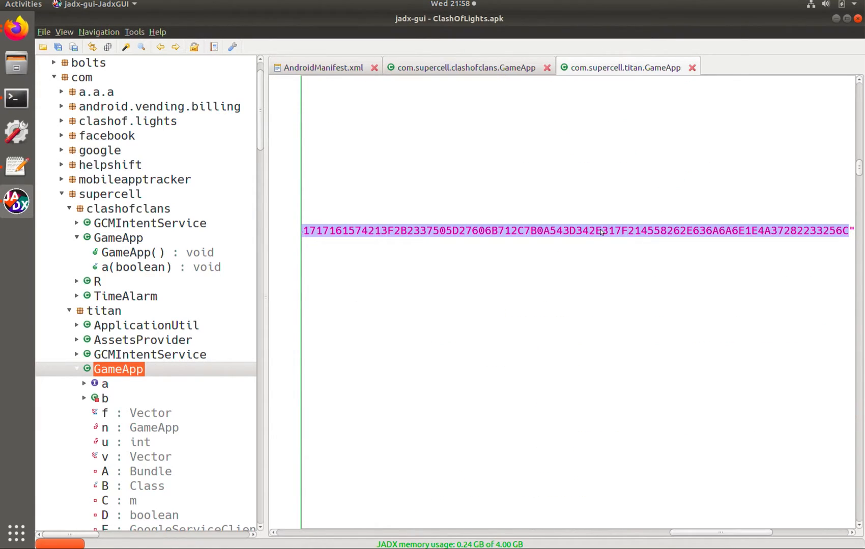
scroll(right, 3)
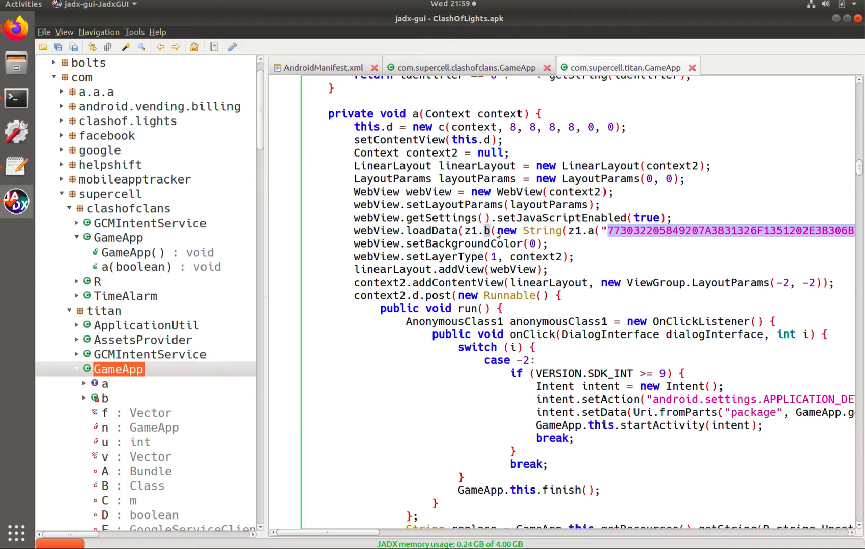
mouse_move(578, 236)
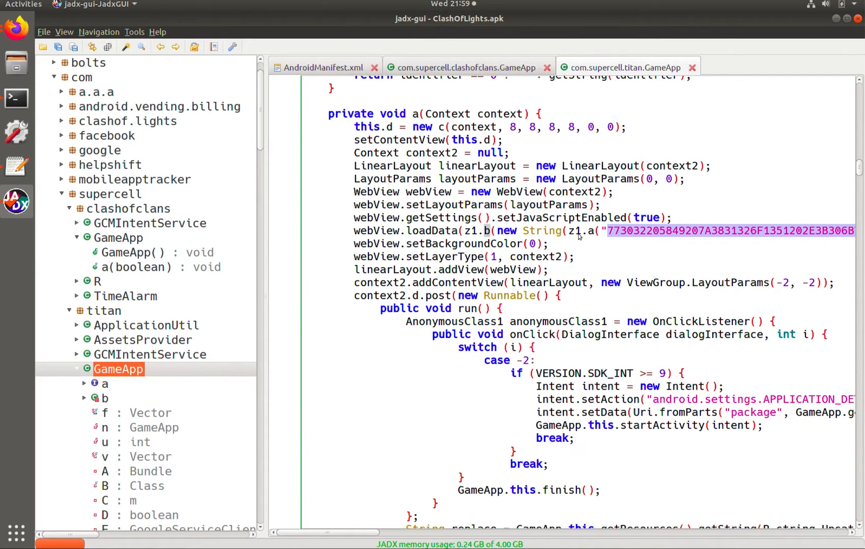
mouse_move(687, 228)
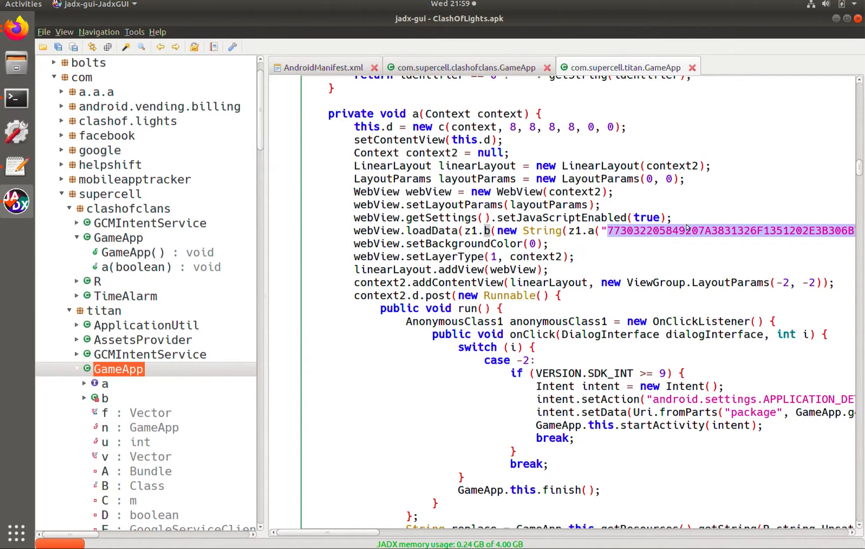
mouse_move(458, 234)
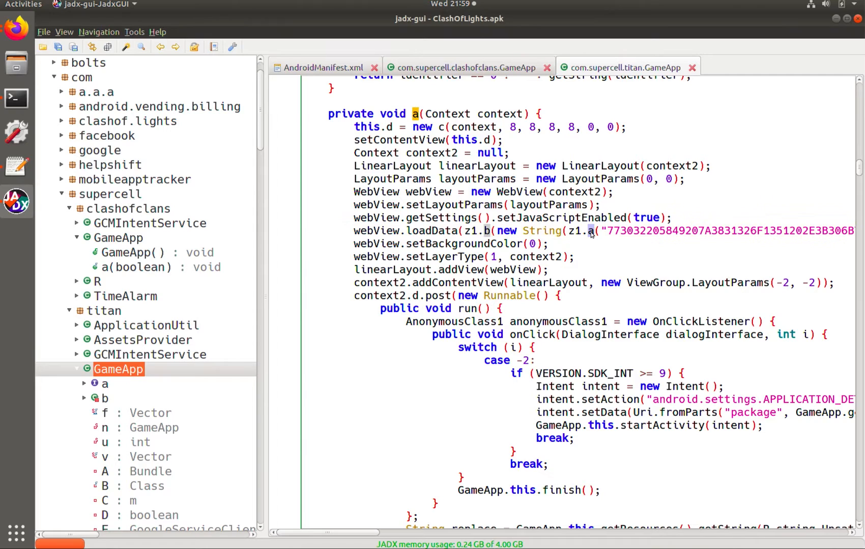
Find usages of z1.a(String), listing its three call sites
right_click(590, 232)
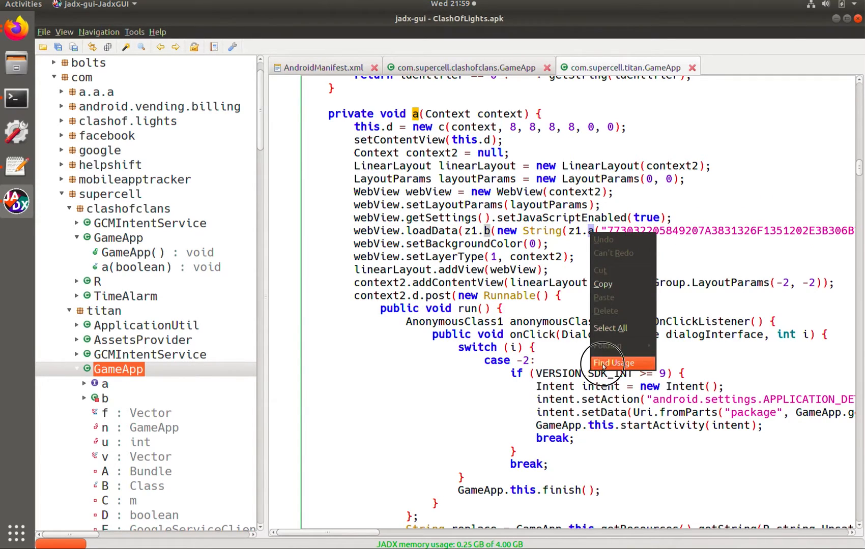
click(622, 363)
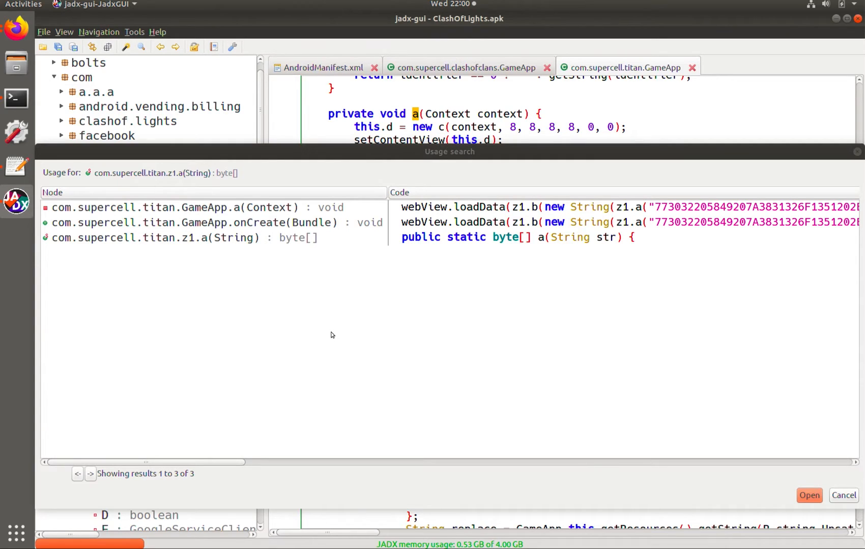
mouse_move(628, 217)
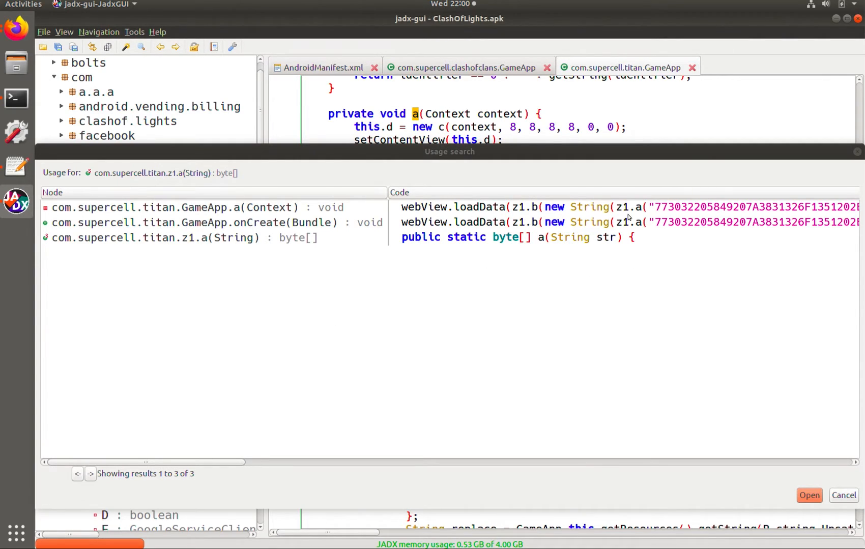
mouse_move(630, 230)
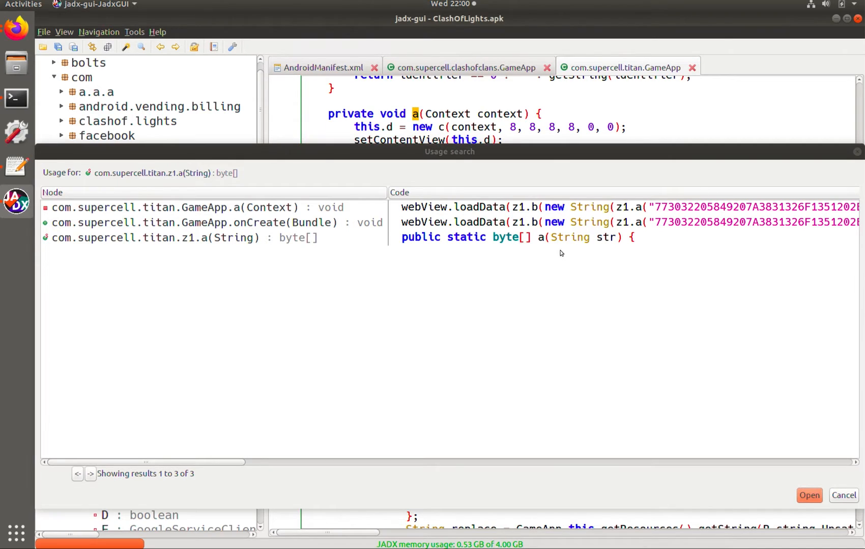
Jump to the z1.a declaration, showing z1's hex-decoding and XOR methods
click(166, 237)
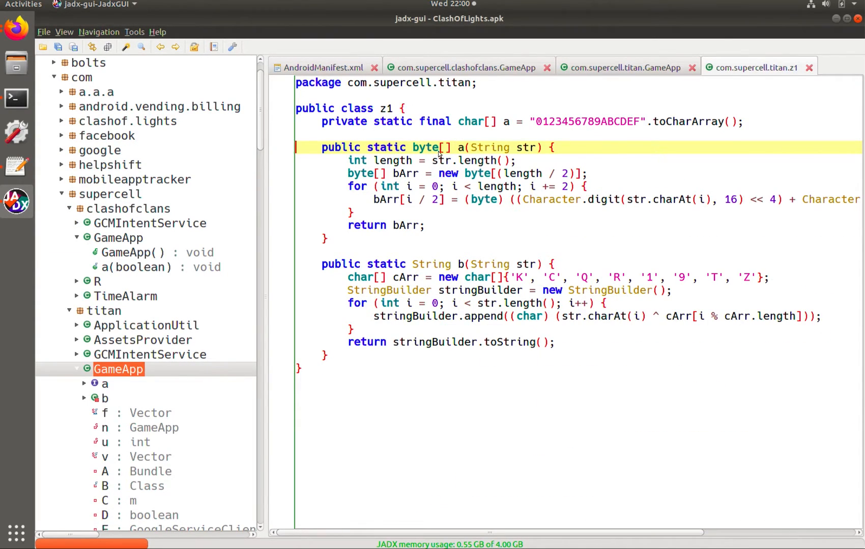
mouse_move(461, 270)
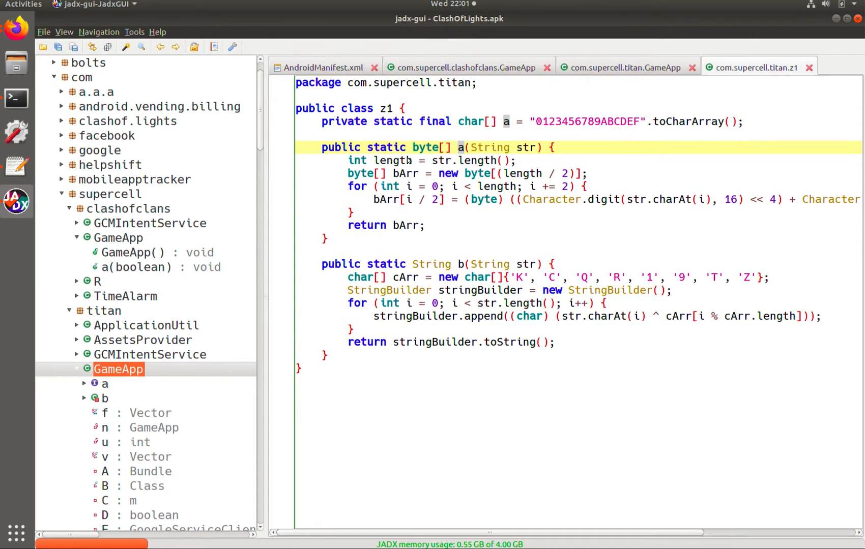
mouse_move(360, 23)
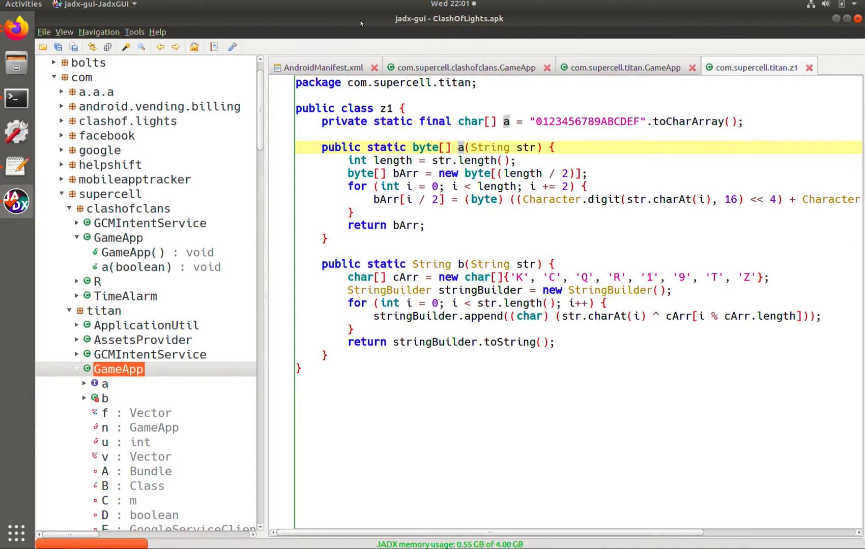
mouse_move(462, 151)
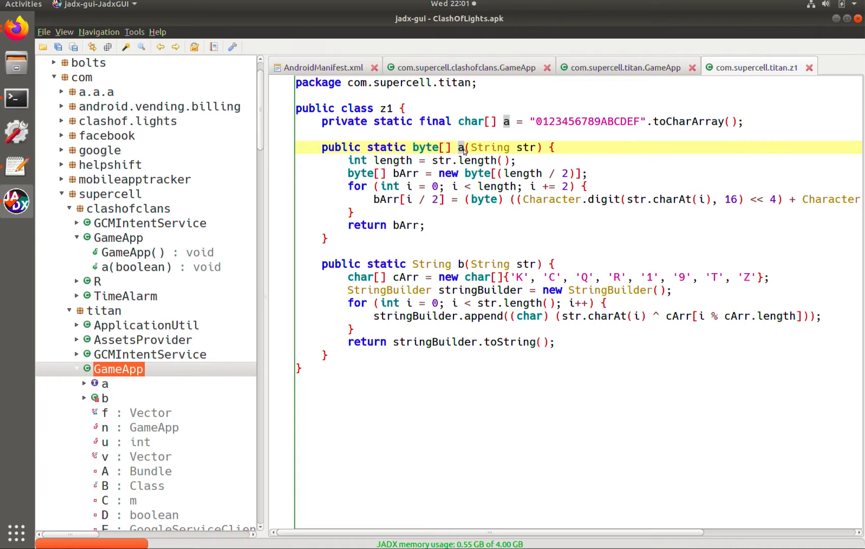
right_click(435, 148)
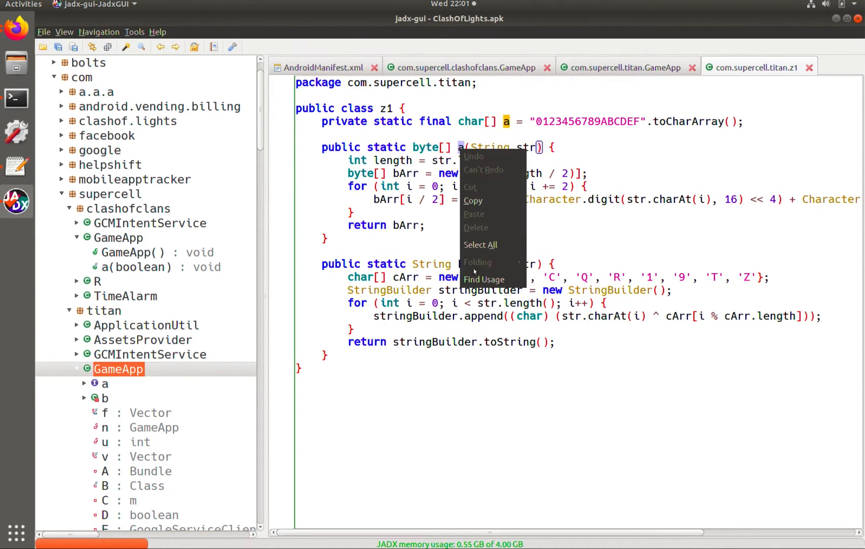
click(483, 280)
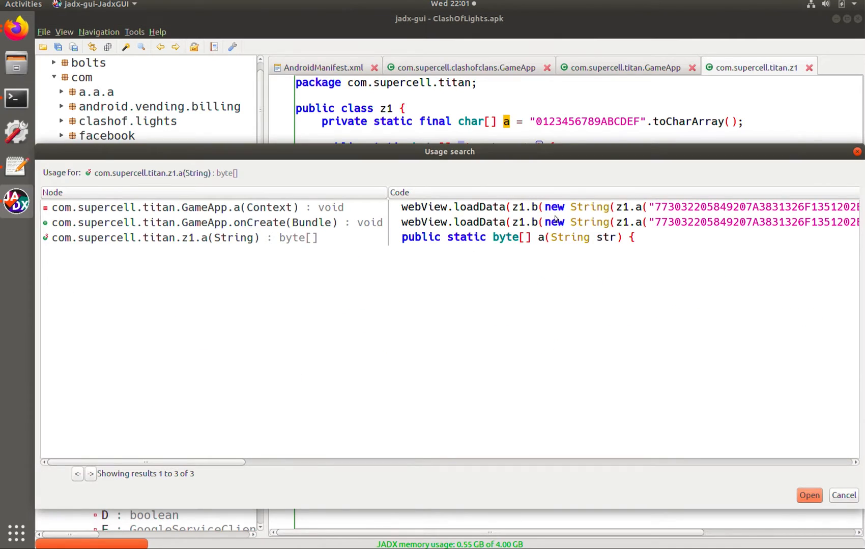
click(174, 208)
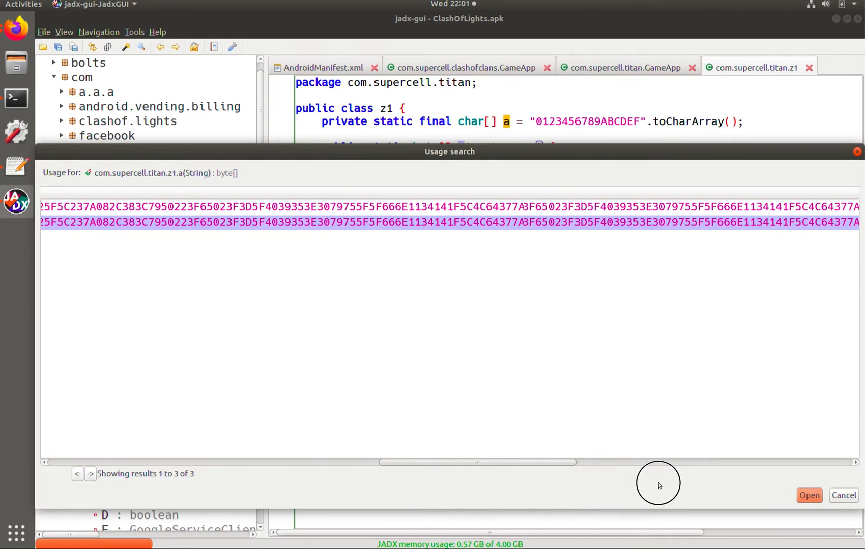
scroll(right, 3)
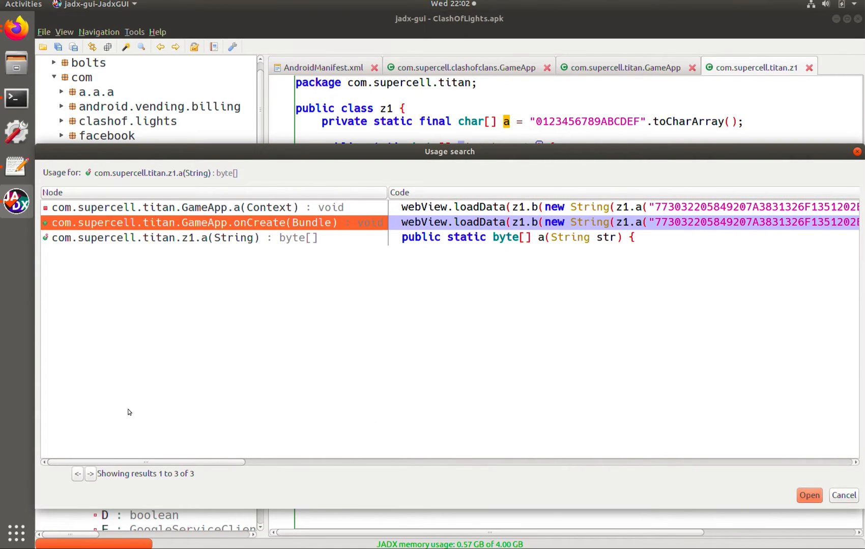
mouse_move(394, 225)
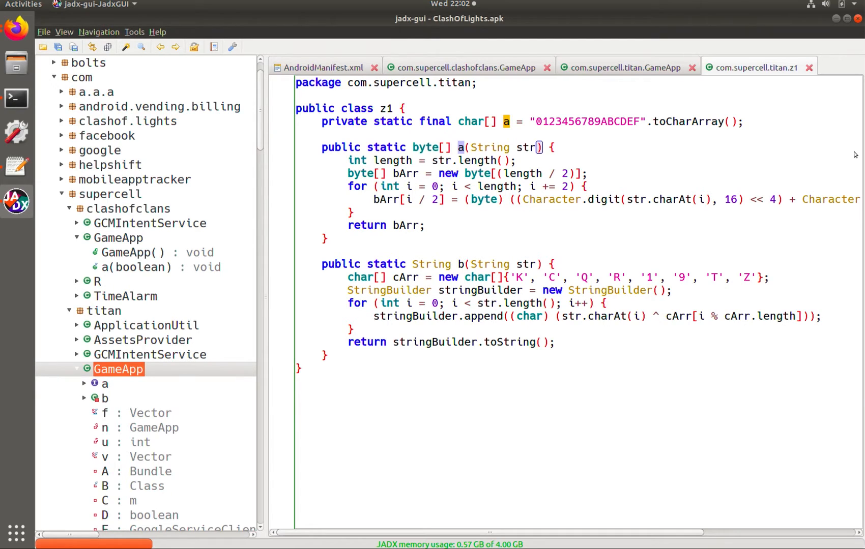
mouse_move(648, 328)
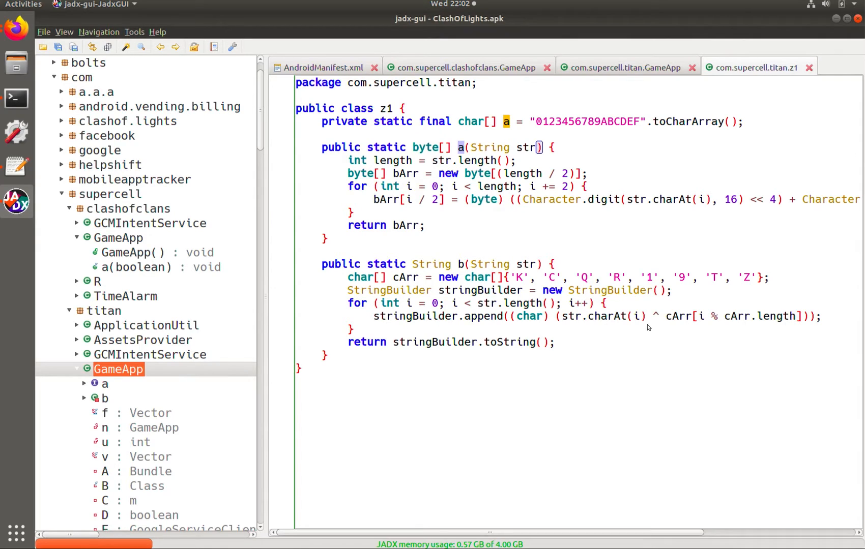
mouse_move(476, 358)
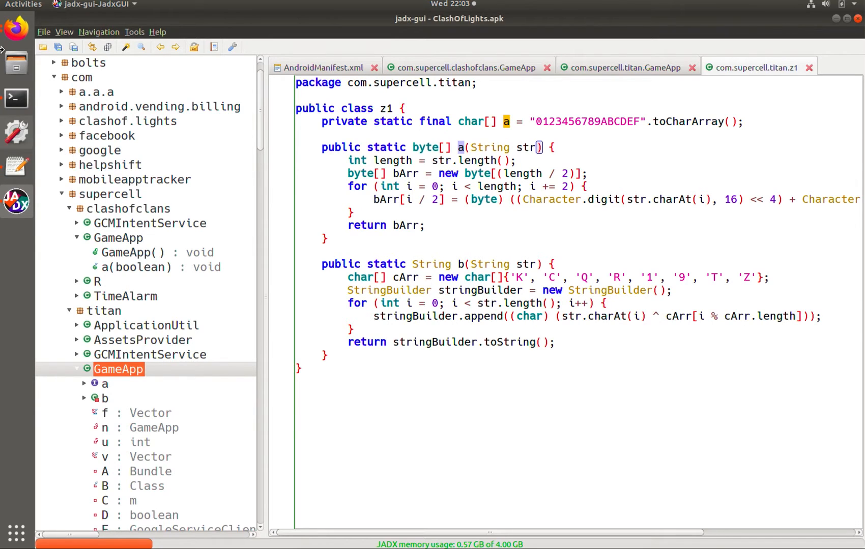
mouse_move(17, 166)
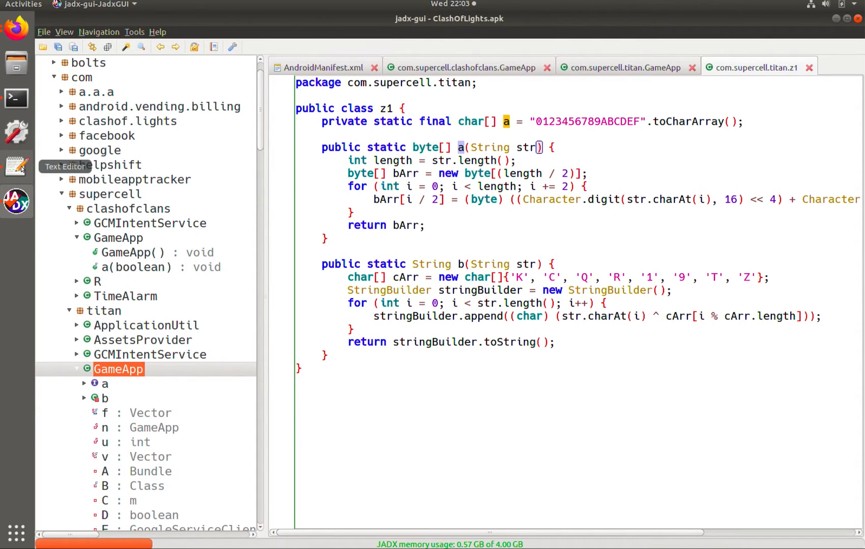
click(16, 165)
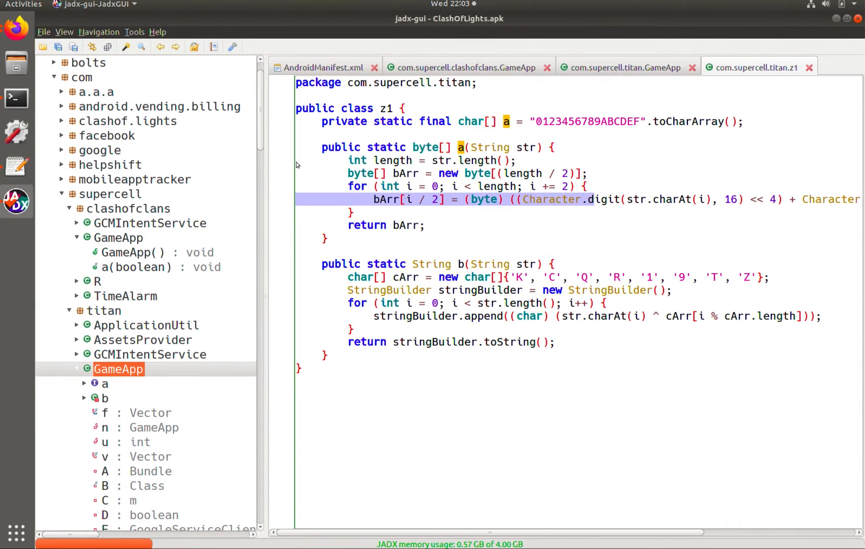
mouse_move(411, 249)
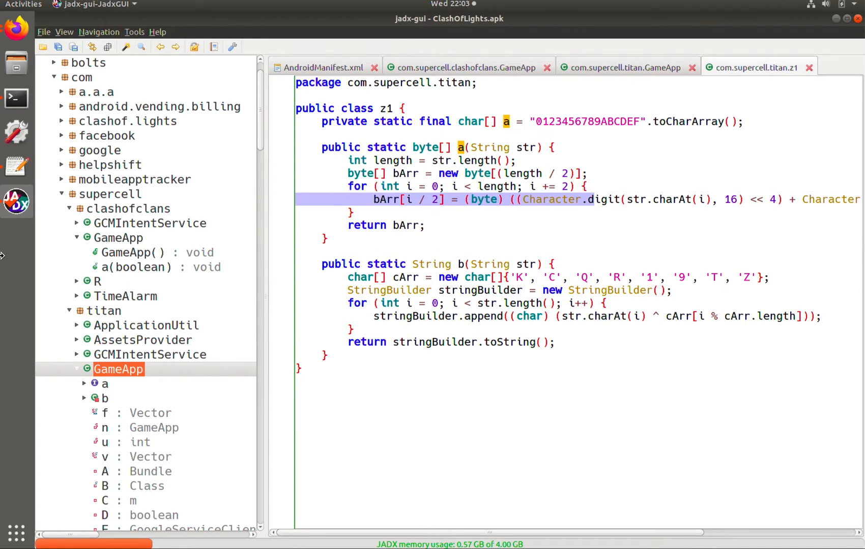
mouse_move(16, 166)
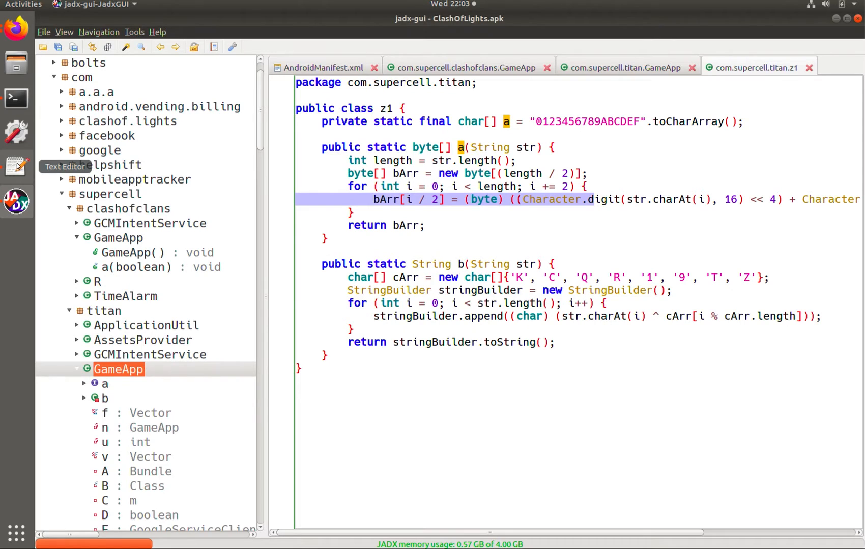
click(17, 166)
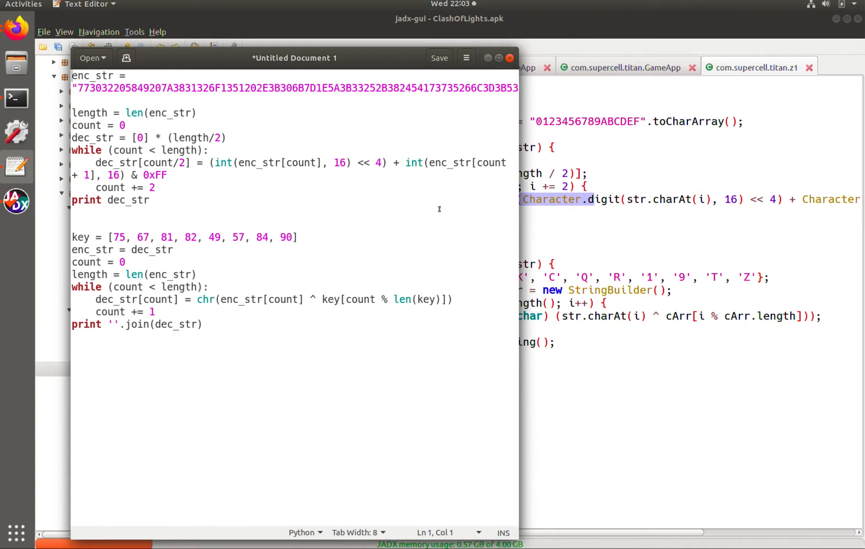
mouse_move(305, 70)
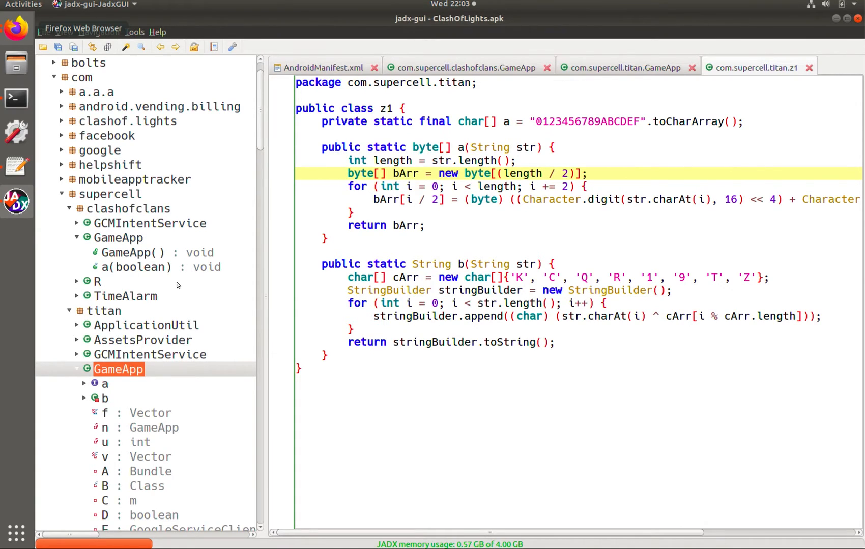
click(15, 166)
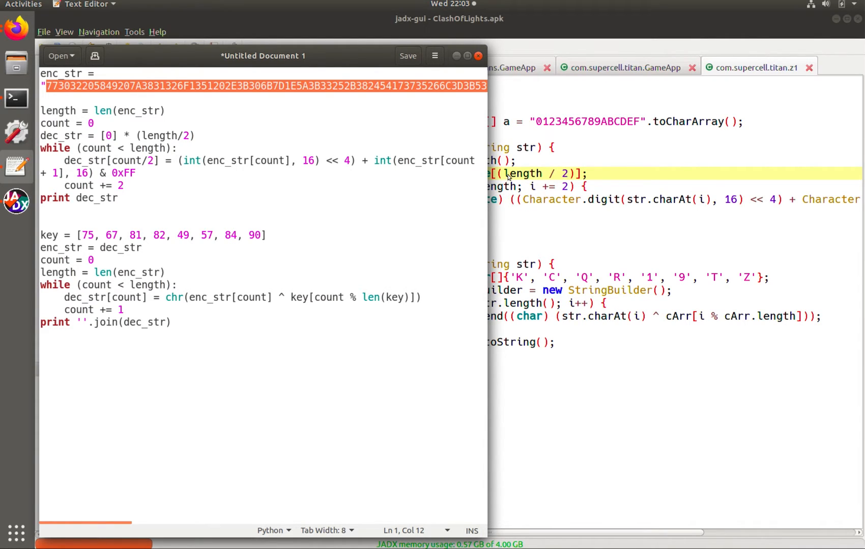
mouse_move(529, 158)
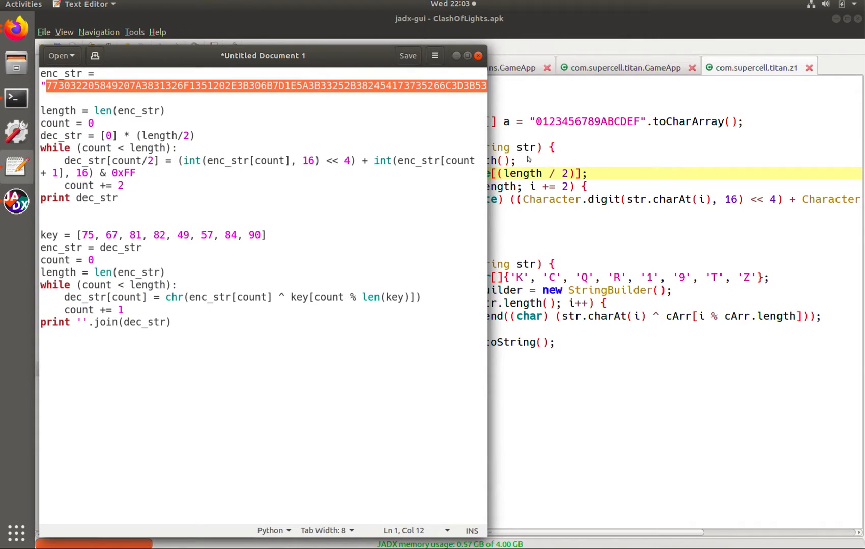
mouse_move(436, 160)
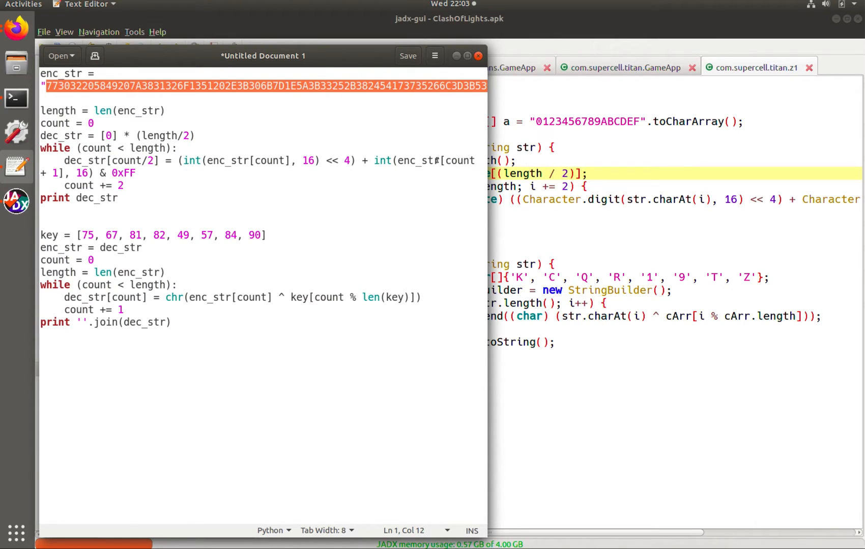
mouse_move(265, 135)
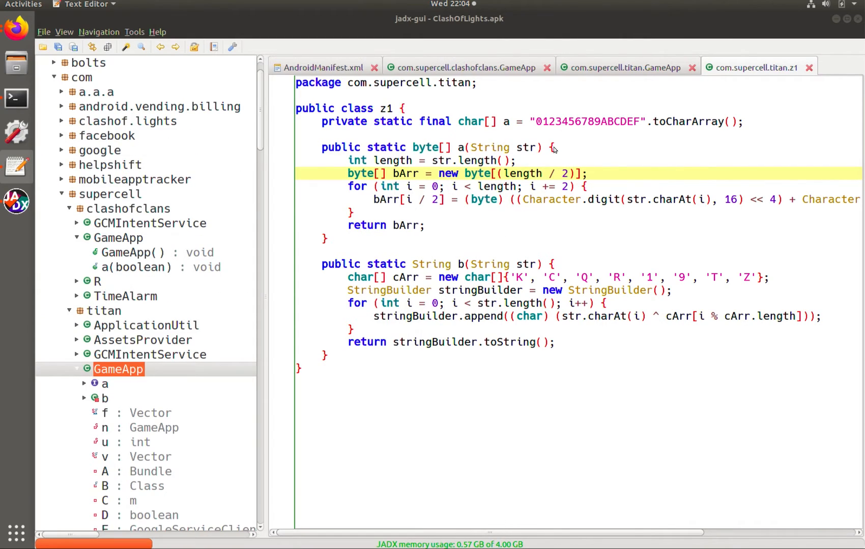
click(553, 147)
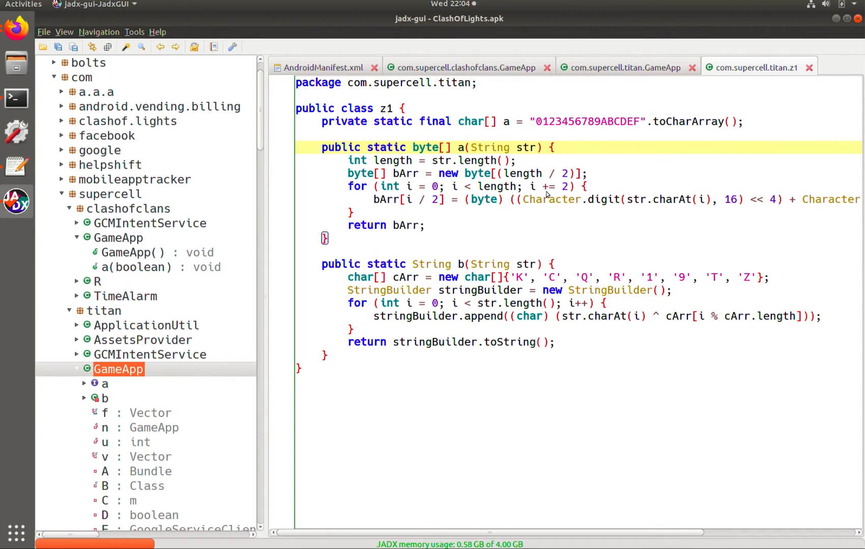
mouse_move(408, 185)
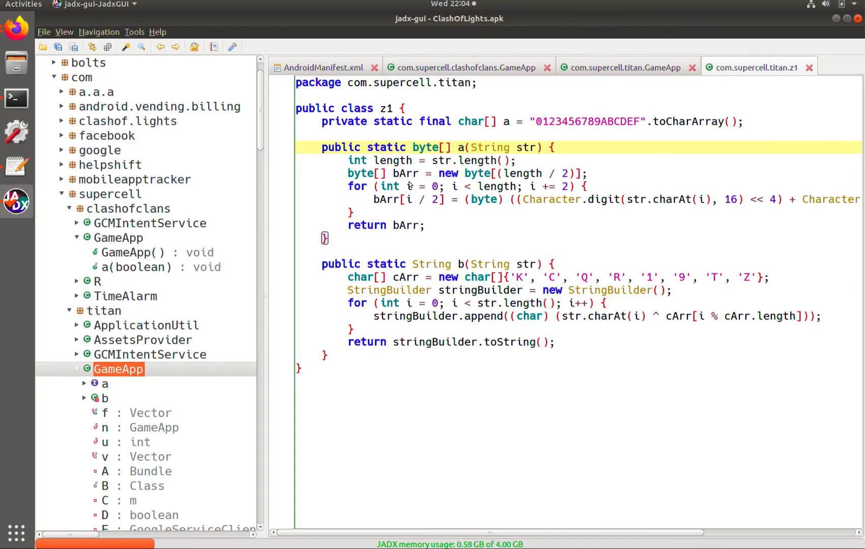
mouse_move(622, 203)
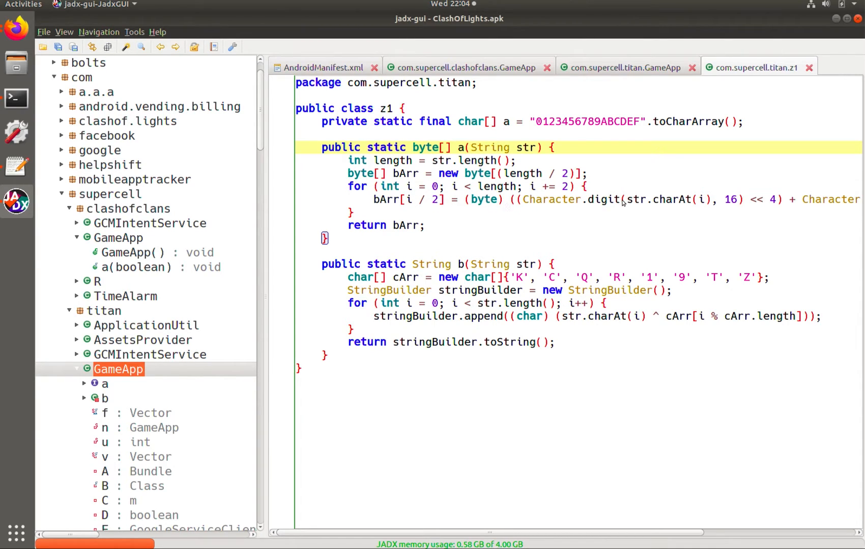
mouse_move(599, 206)
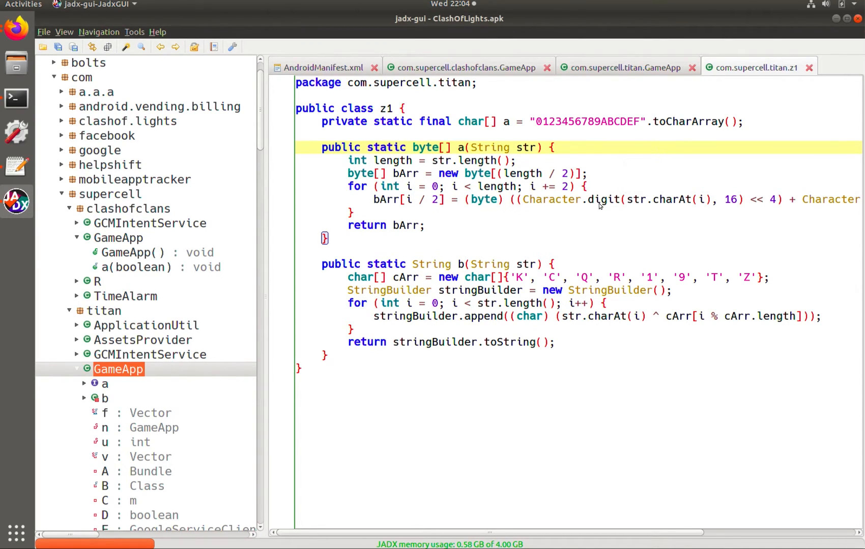
mouse_move(546, 126)
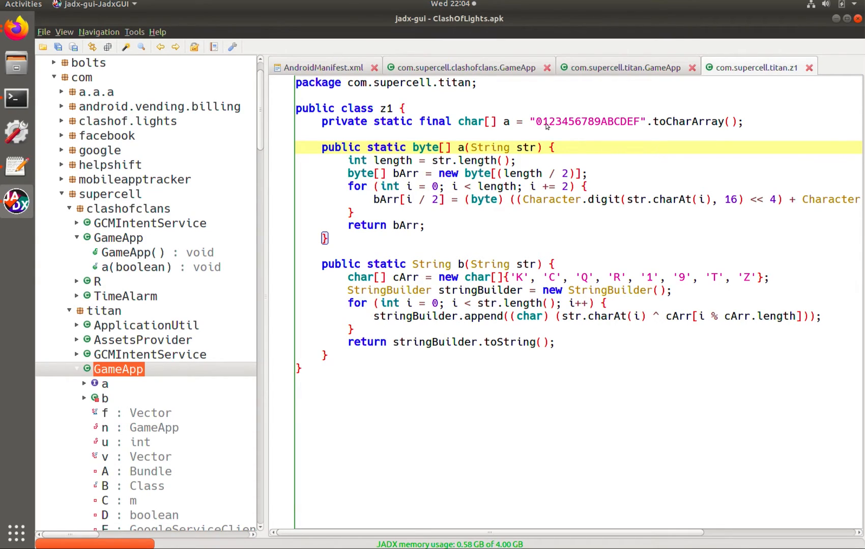
mouse_move(711, 199)
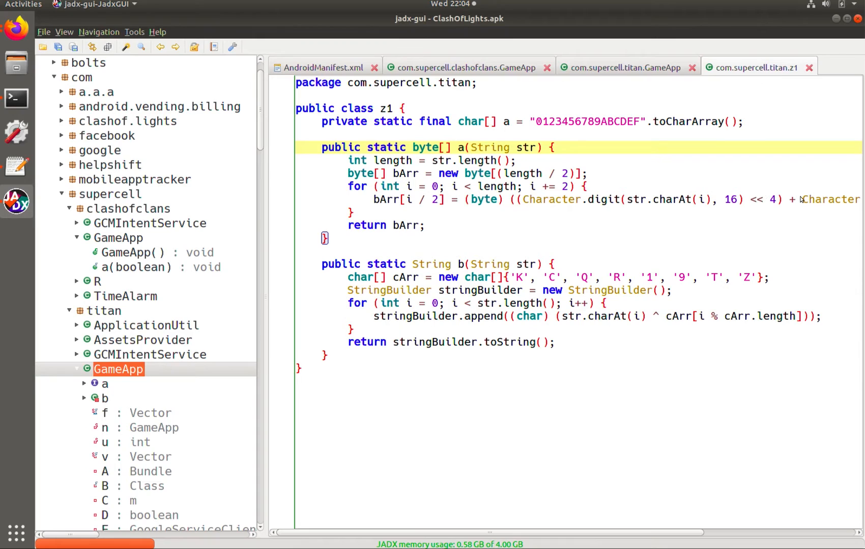
mouse_move(806, 203)
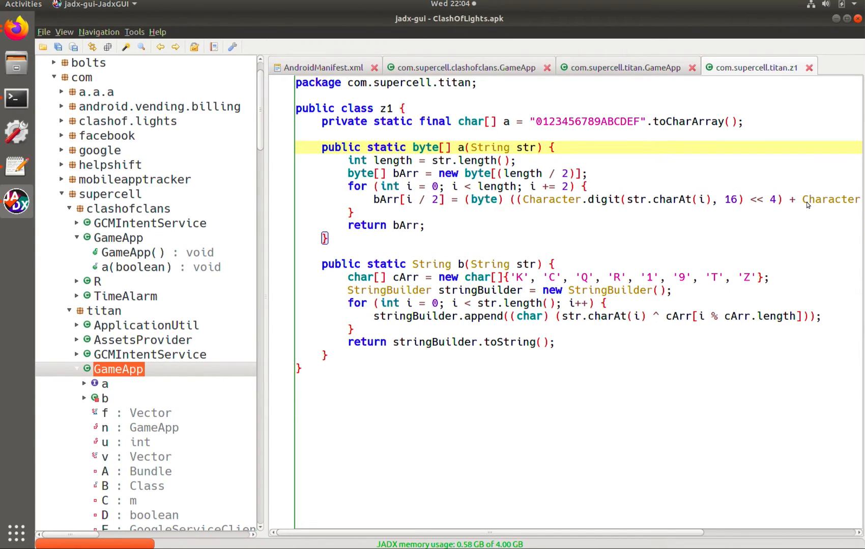
mouse_move(384, 218)
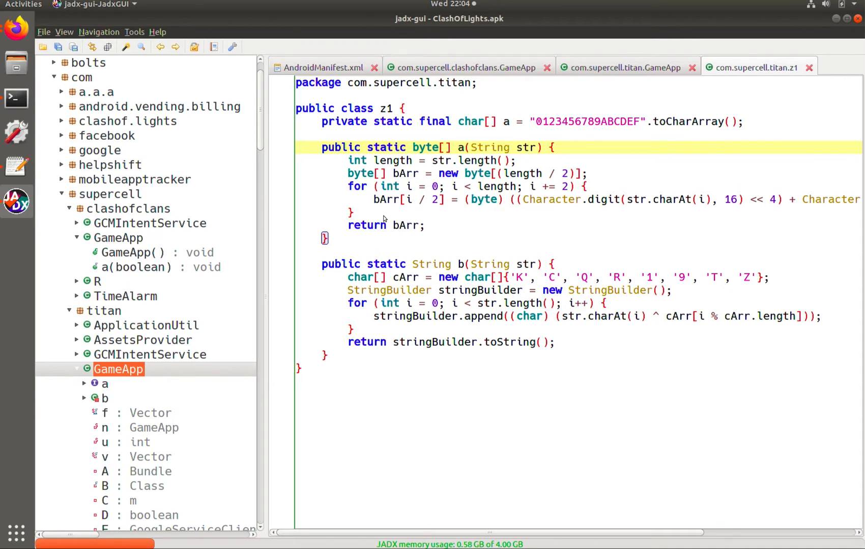
mouse_move(552, 179)
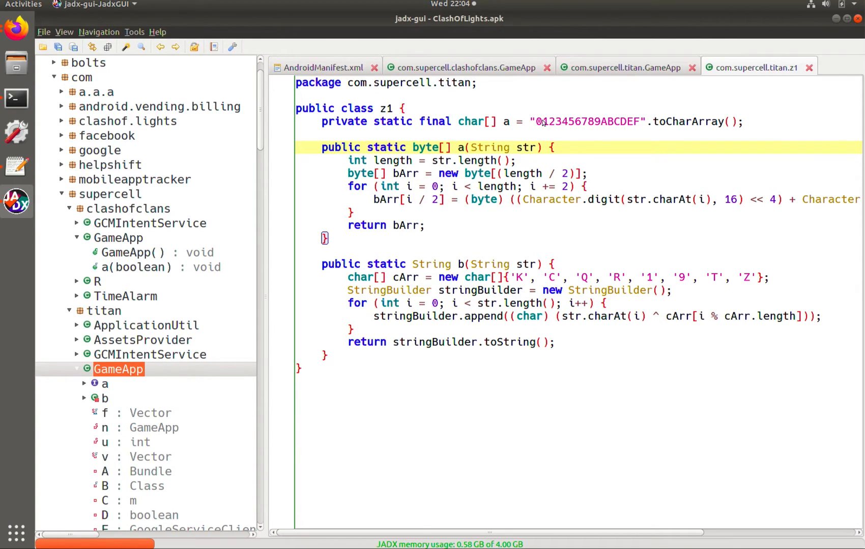
mouse_move(141, 167)
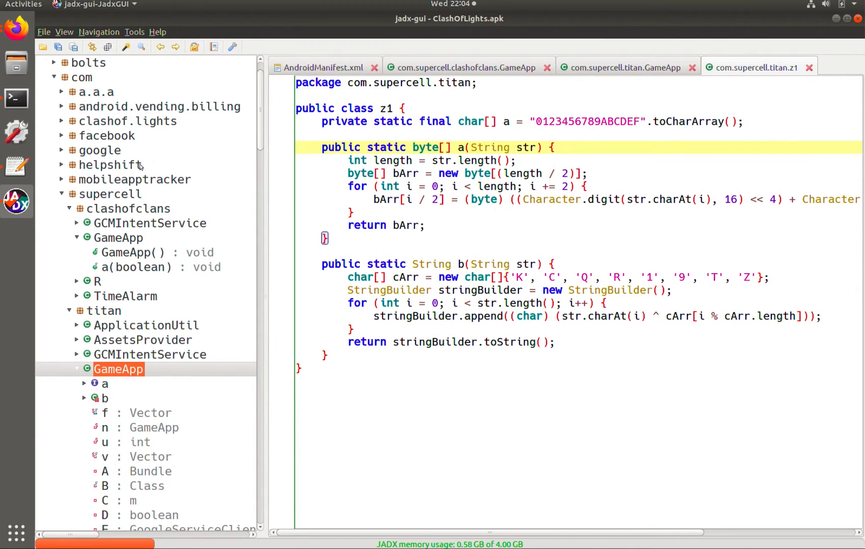
mouse_move(17, 166)
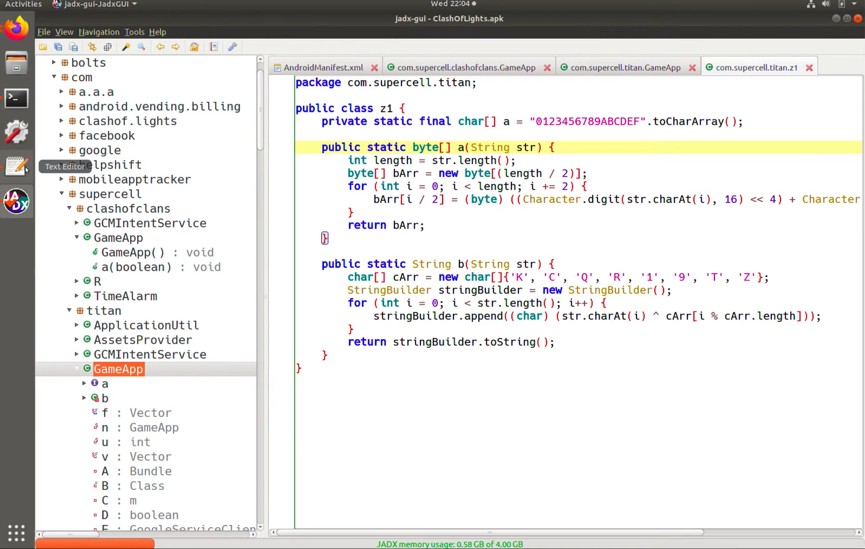
click(16, 164)
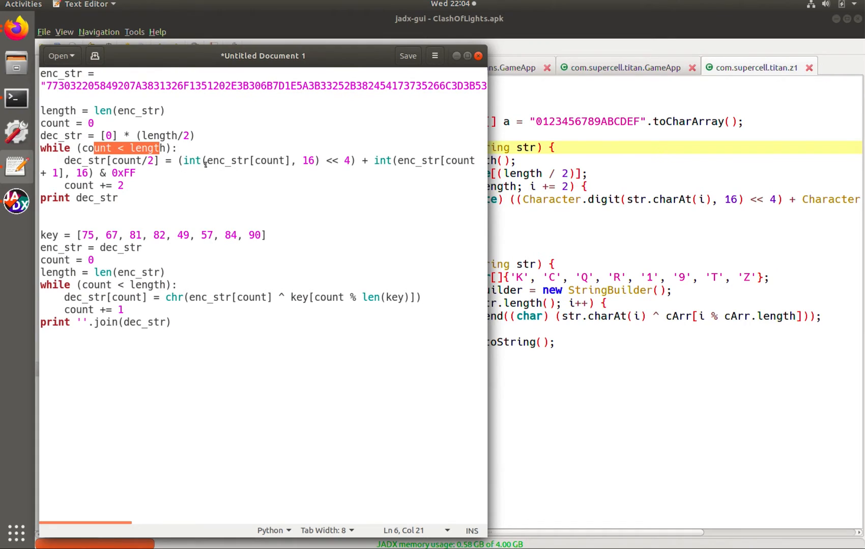
mouse_move(229, 165)
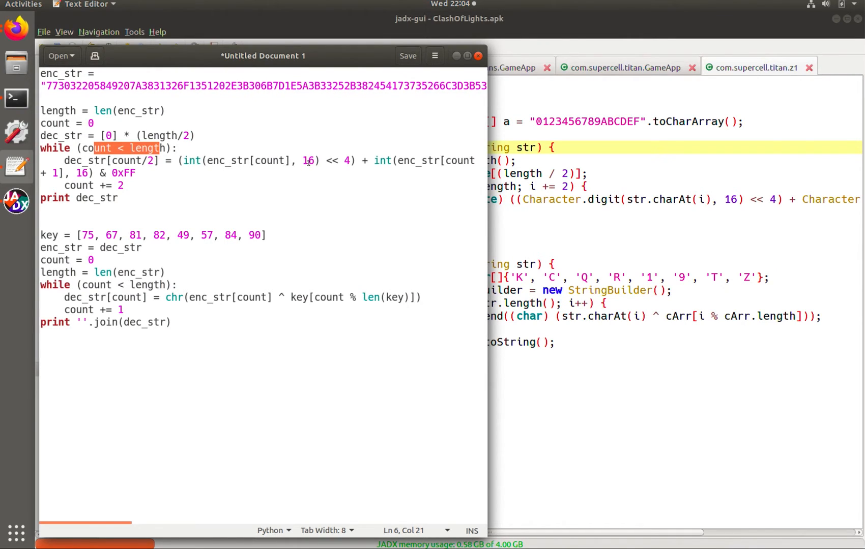
mouse_move(116, 194)
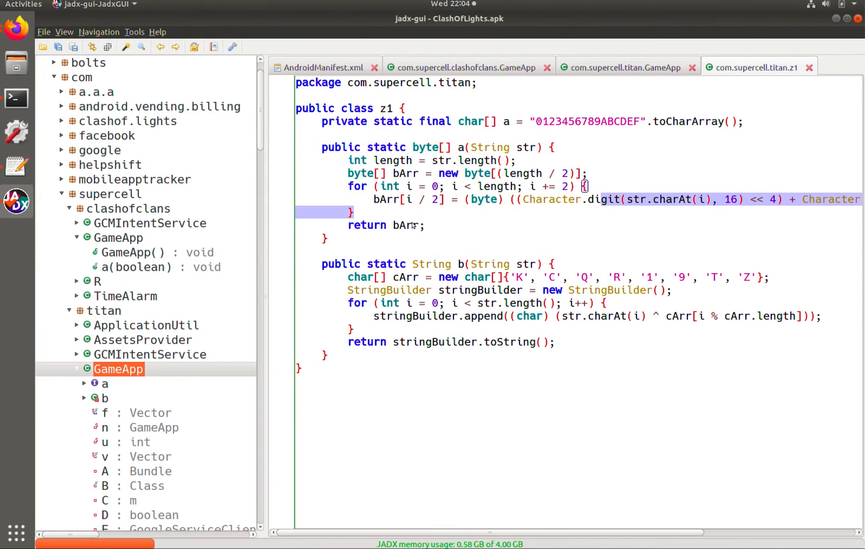
mouse_move(122, 169)
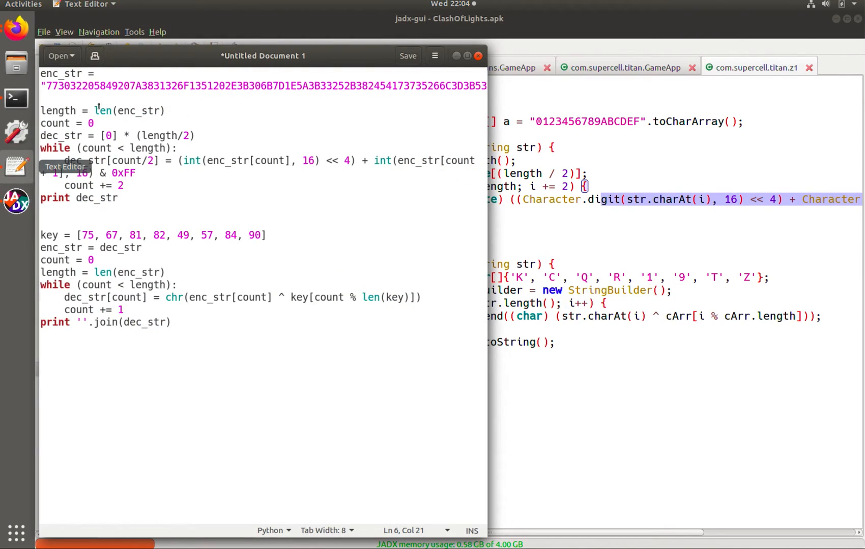
mouse_move(132, 202)
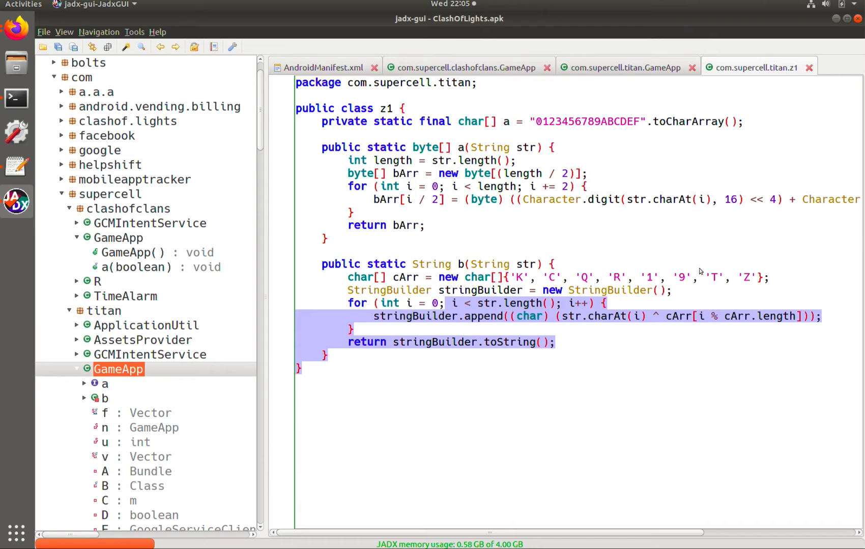
click(431, 264)
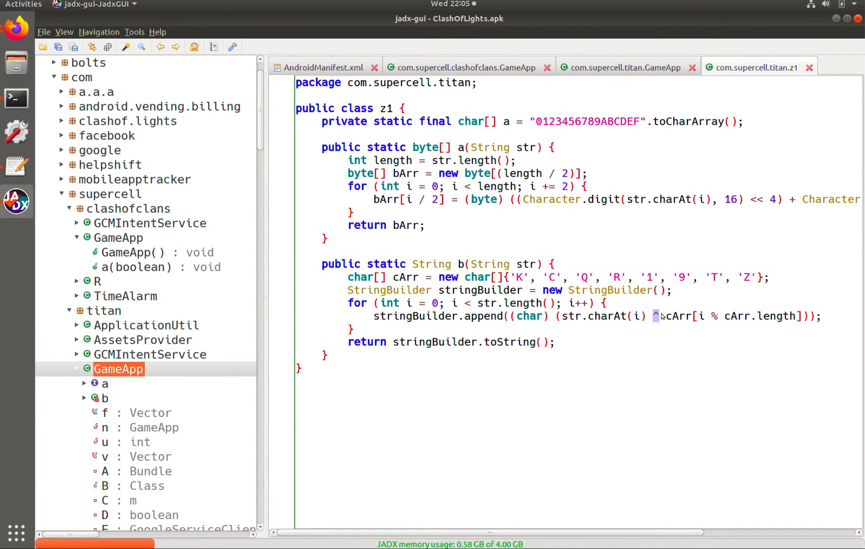
mouse_move(643, 203)
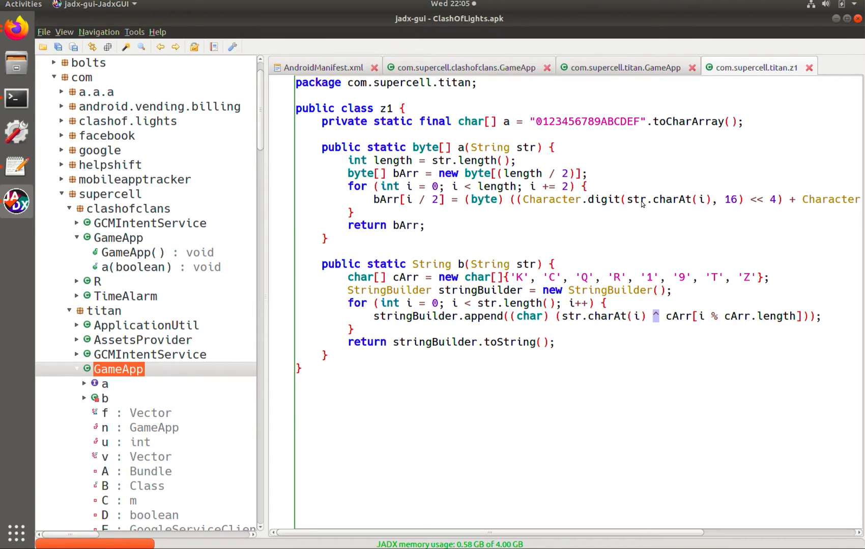
mouse_move(516, 119)
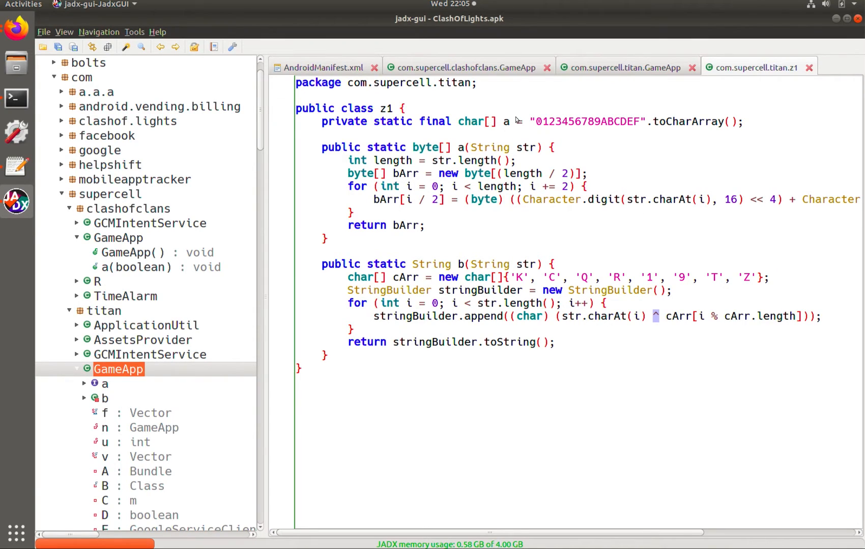
mouse_move(539, 132)
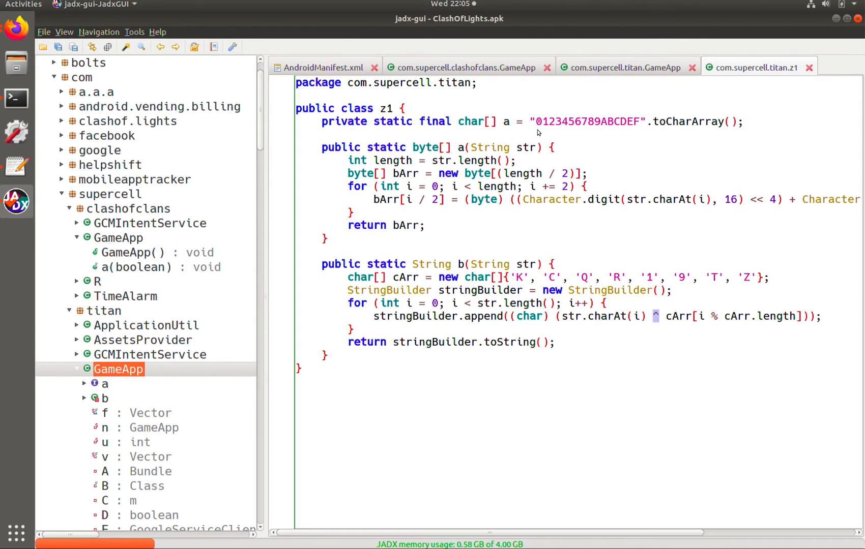
mouse_move(22, 177)
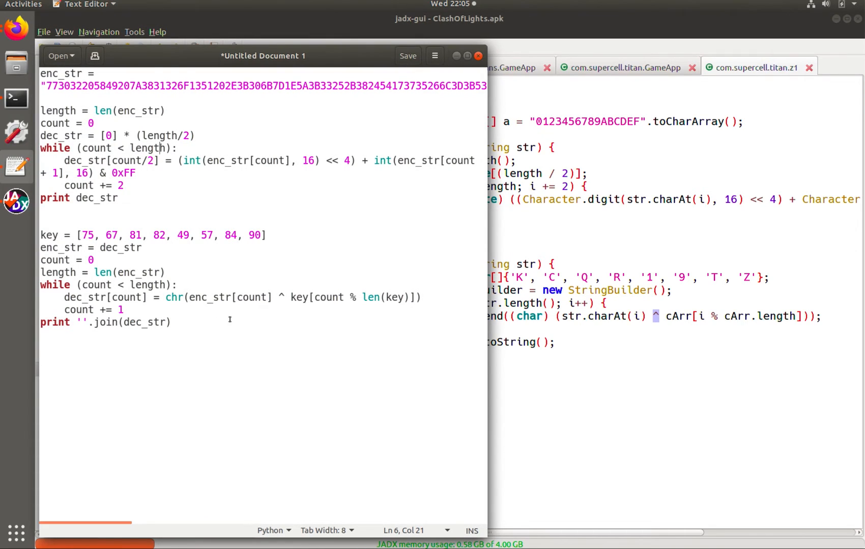
mouse_move(2, 426)
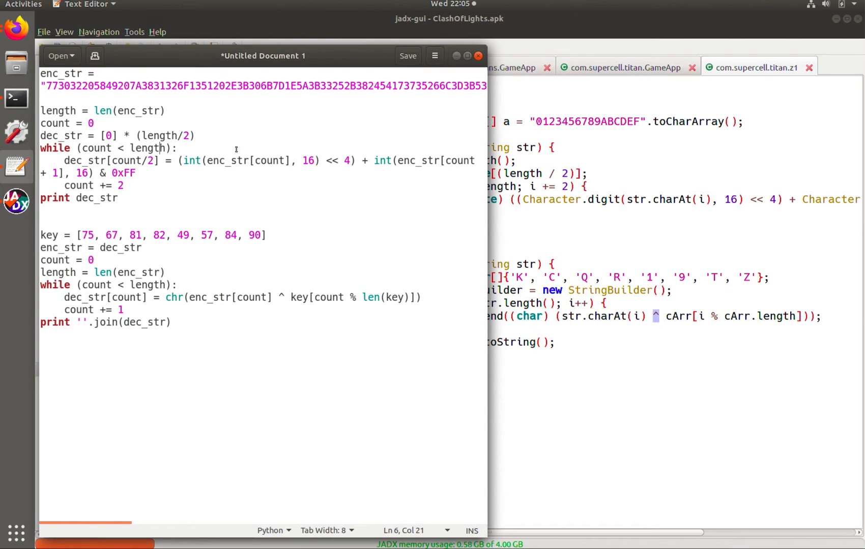
mouse_move(229, 244)
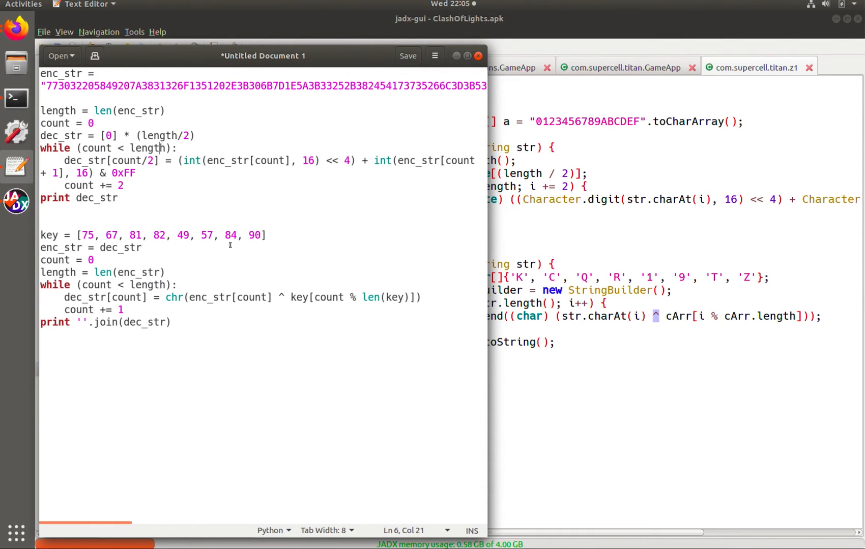
mouse_move(17, 167)
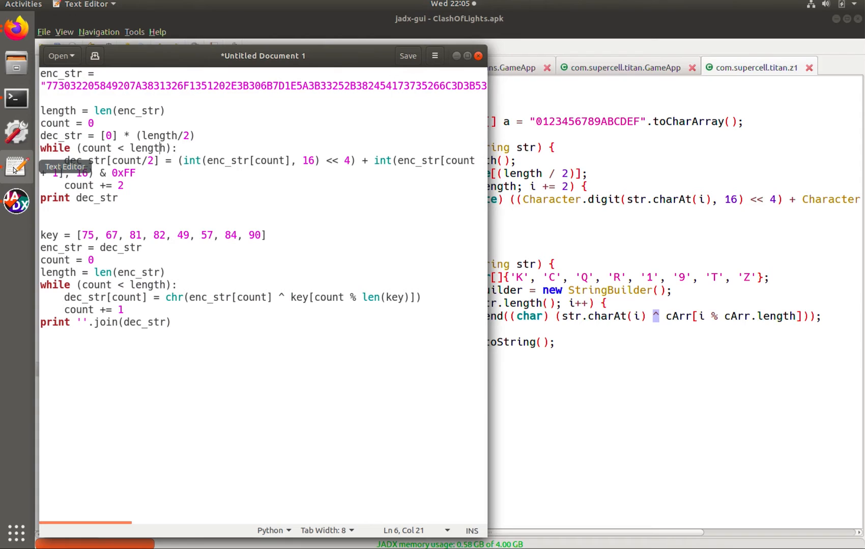
Dismiss the VirtualBox settings and begin saving the script as deobfuscate..
click(16, 100)
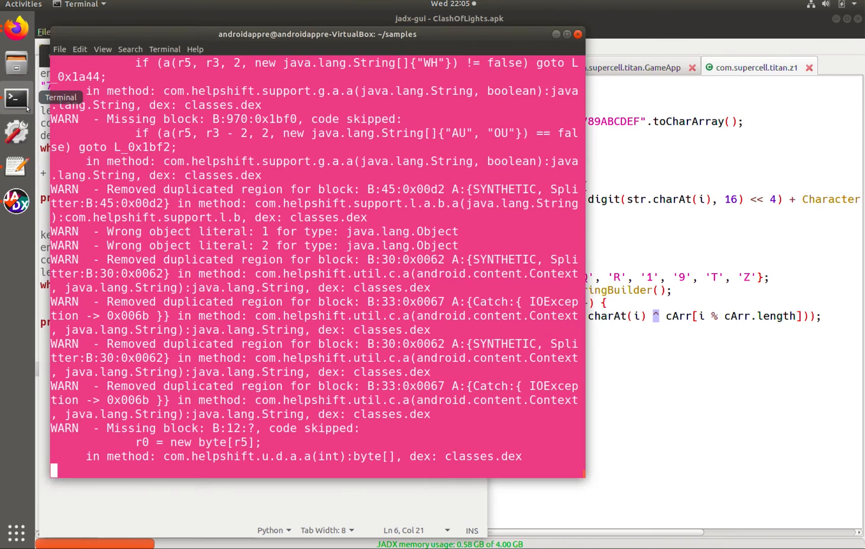
mouse_move(267, 109)
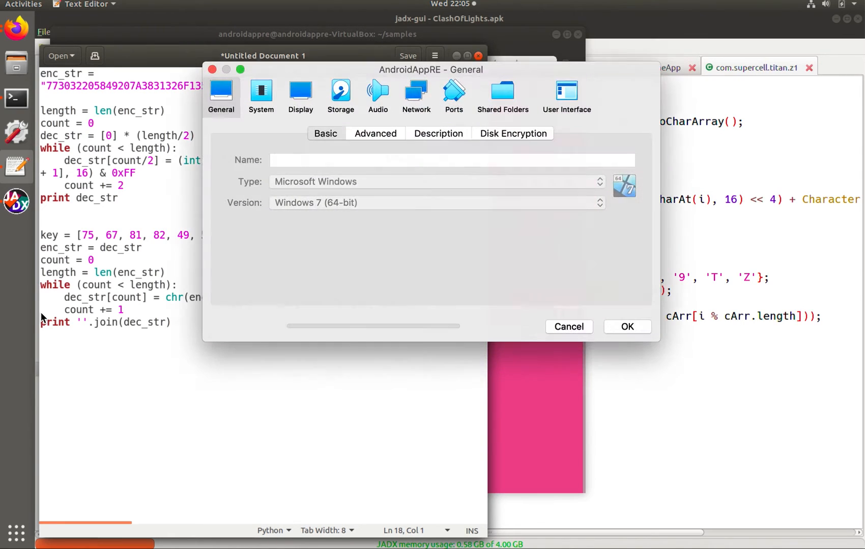
click(568, 327)
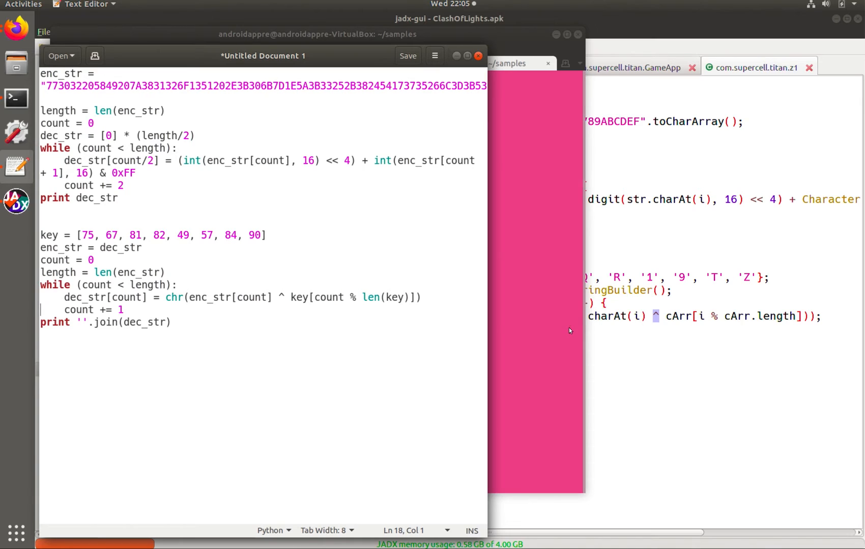
click(407, 55)
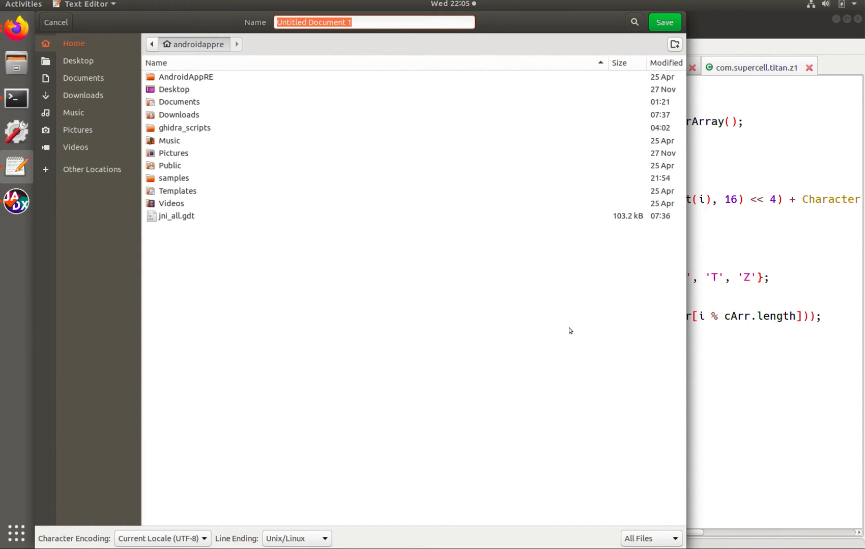
text(de)
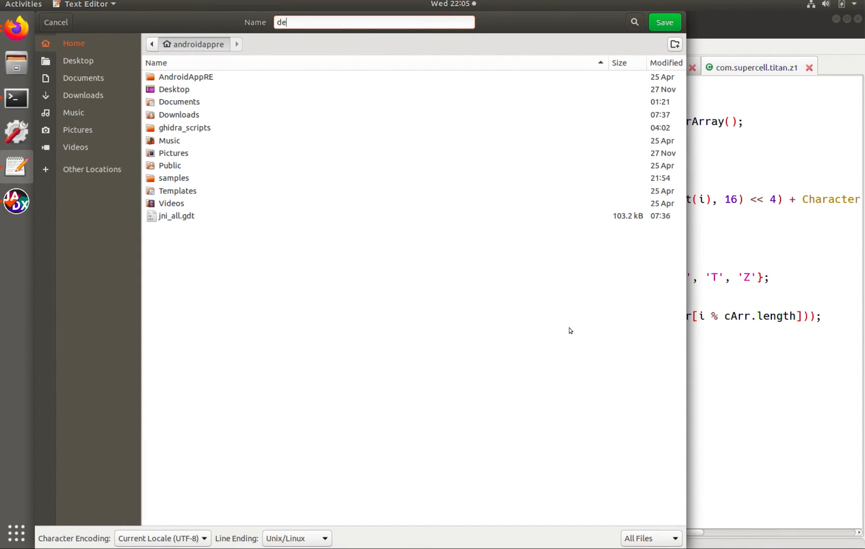
text(obfuscate)
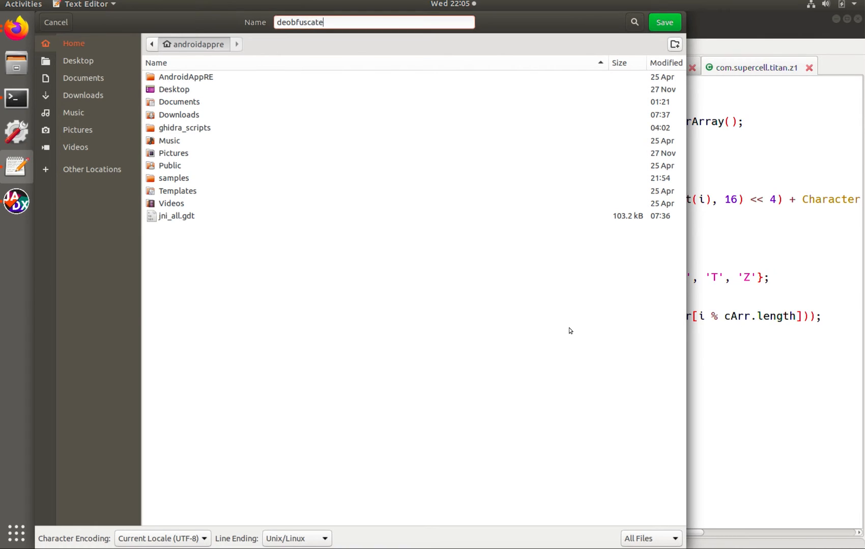
Save as deobfuscateClash.py and run it with python, printing the CoinHive miner string
text(Clash.)
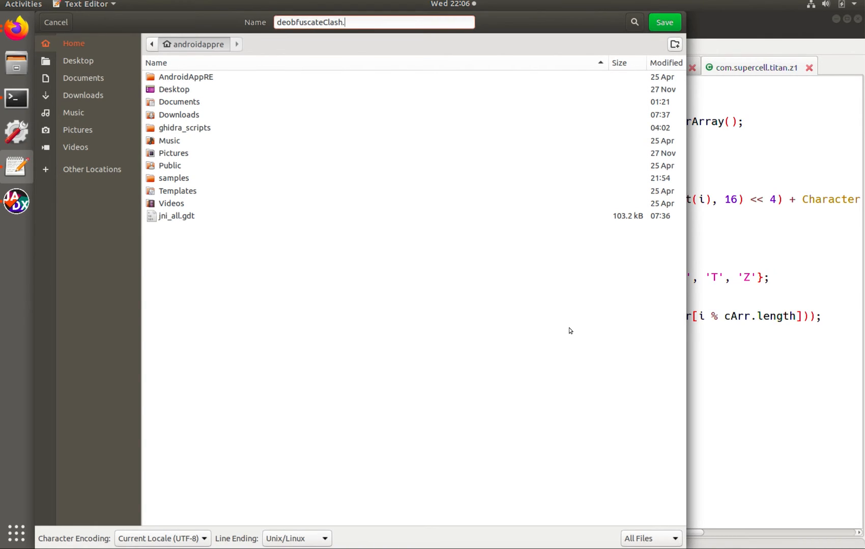
click(664, 22)
text(pyt)
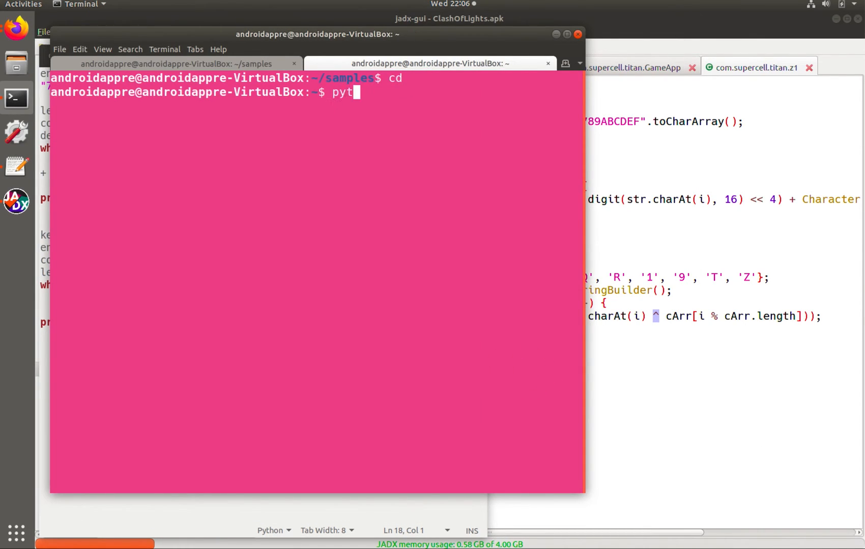
text(hon deobfuscateClash.py)
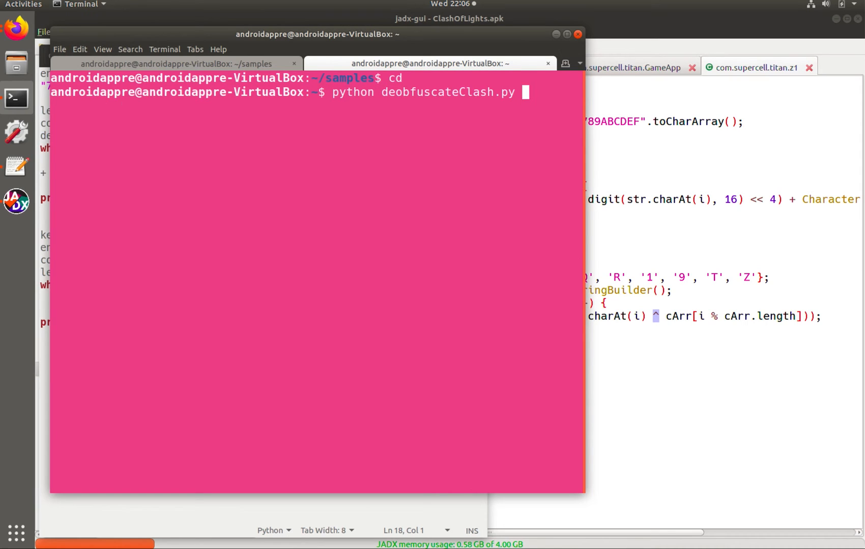
key(Return)
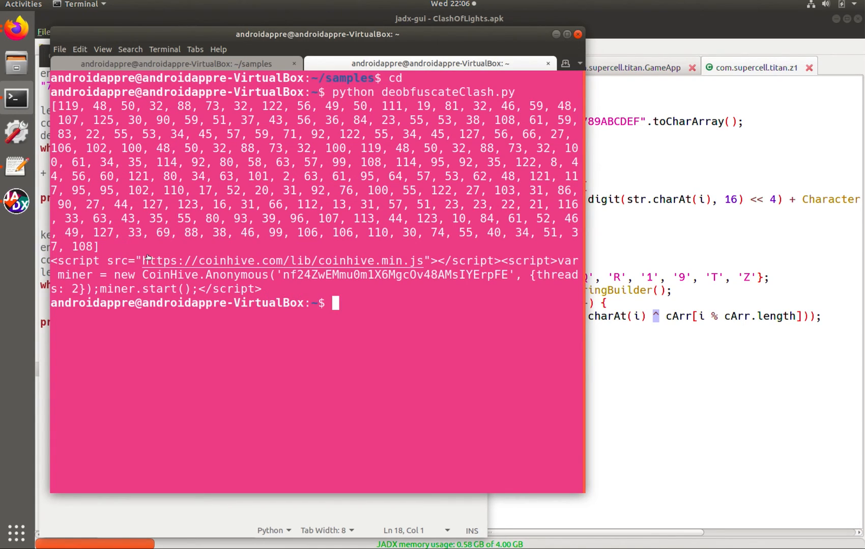
mouse_move(195, 261)
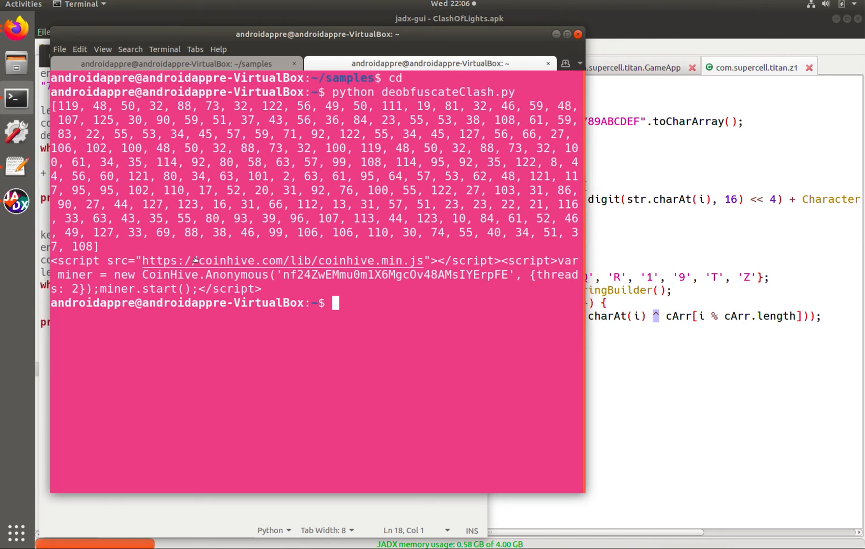
mouse_move(361, 266)
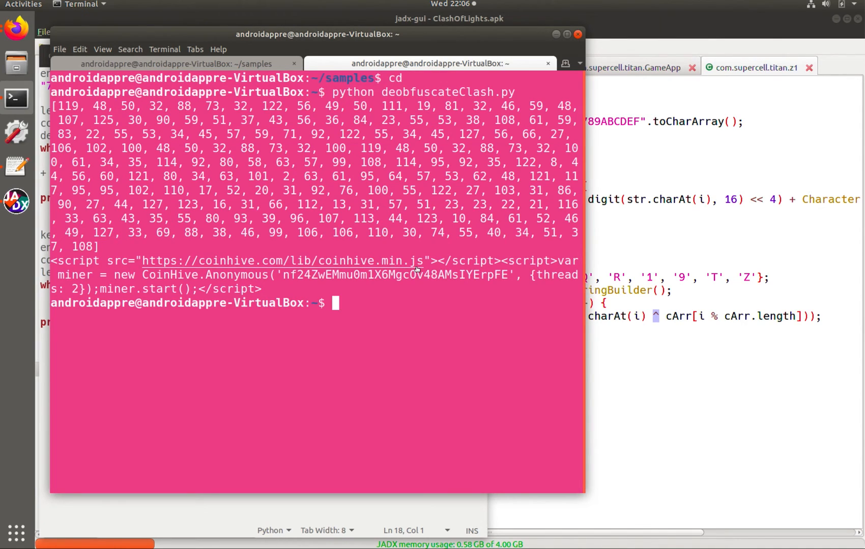
mouse_move(427, 266)
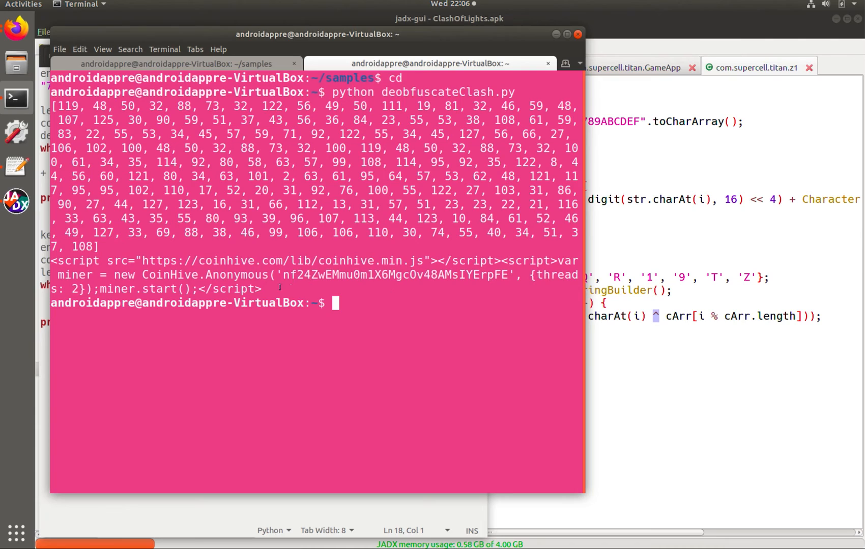
mouse_move(197, 286)
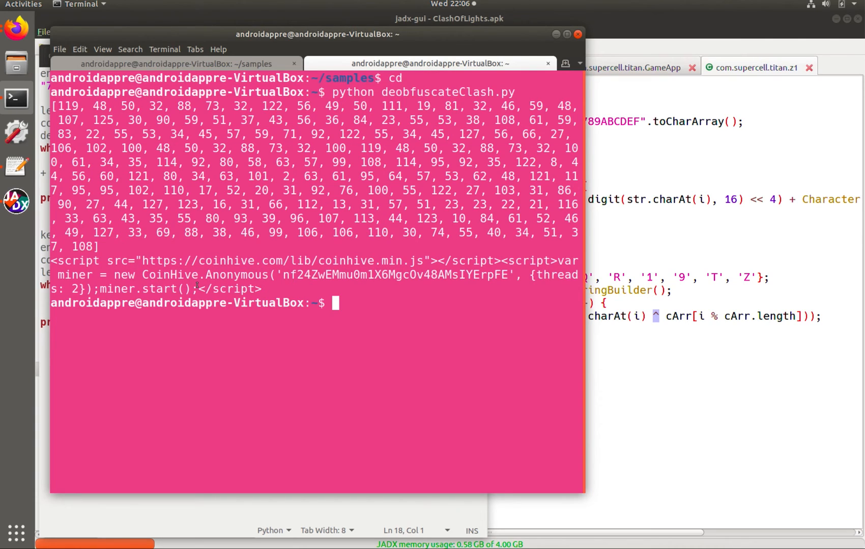